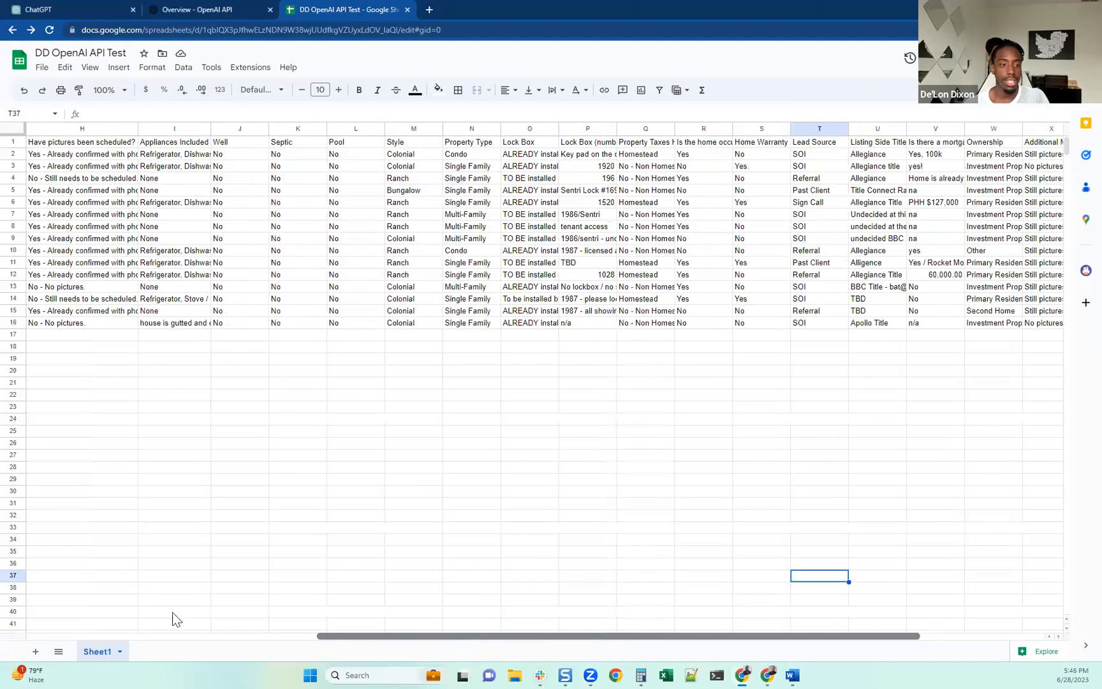
# Step: Search the Google Workspace Marketplace for 'gtp' from the Extensions add-ons menu
pyautogui.hscroll(-3)
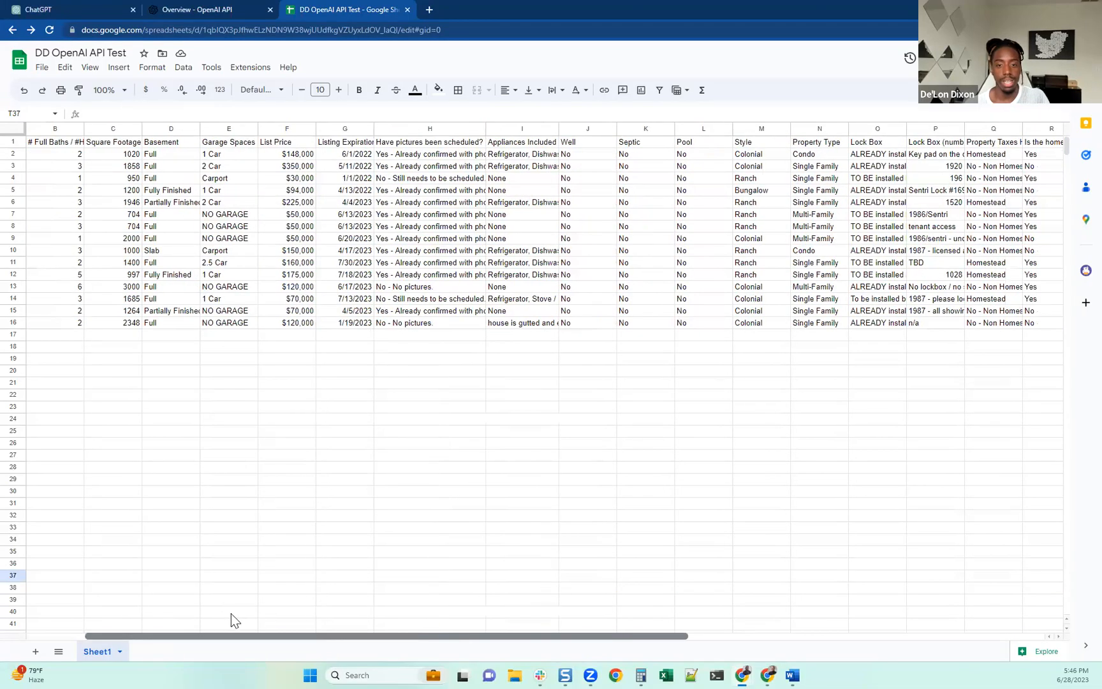
pyautogui.hscroll(3)
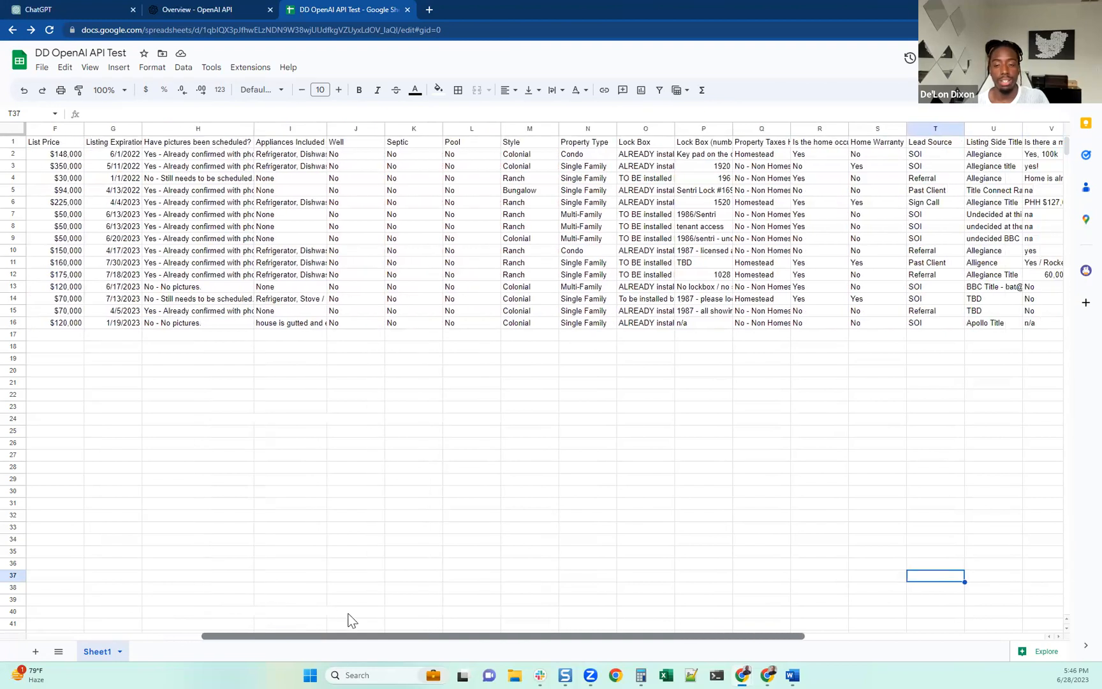
pyautogui.hscroll(3)
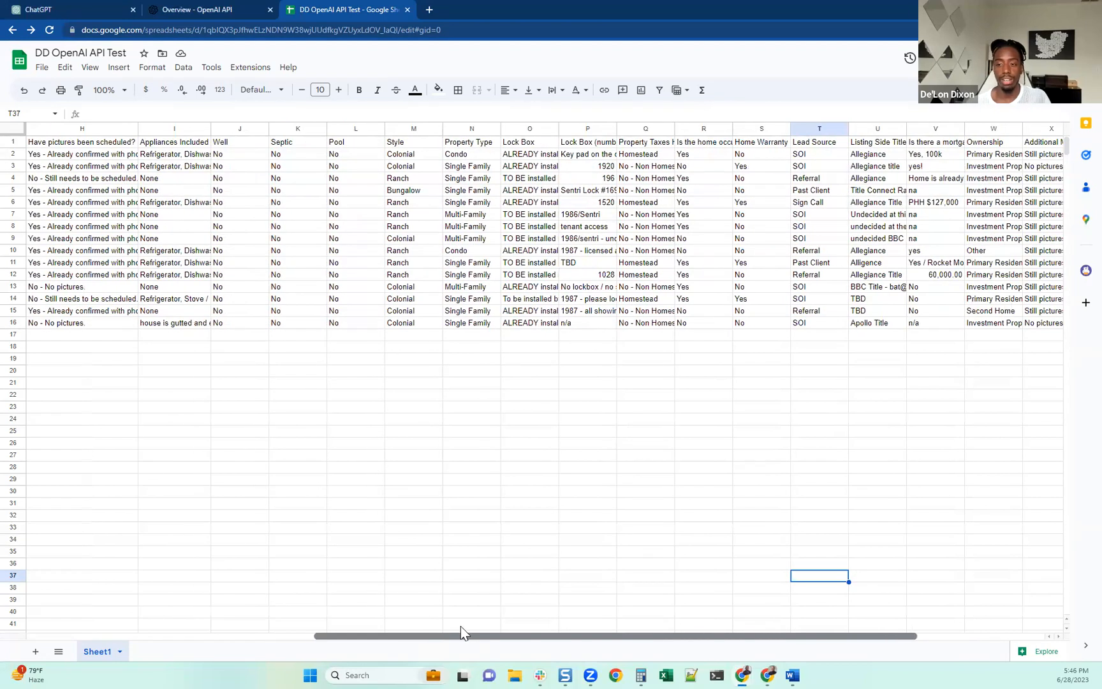
pyautogui.hscroll(3)
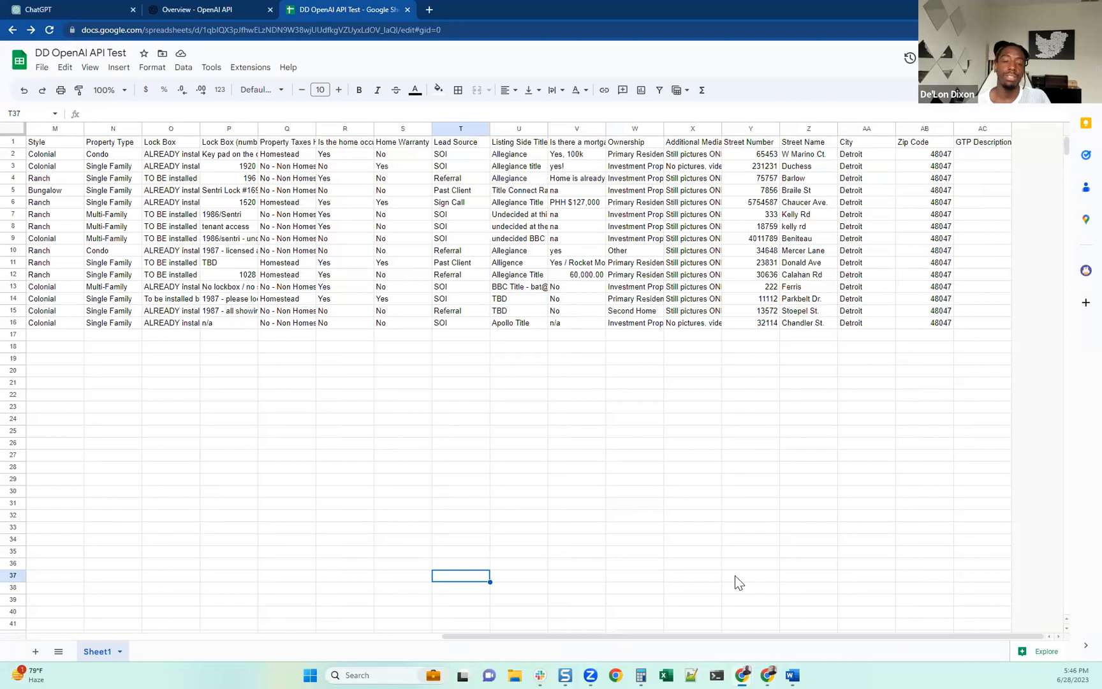
pyautogui.click(250, 66)
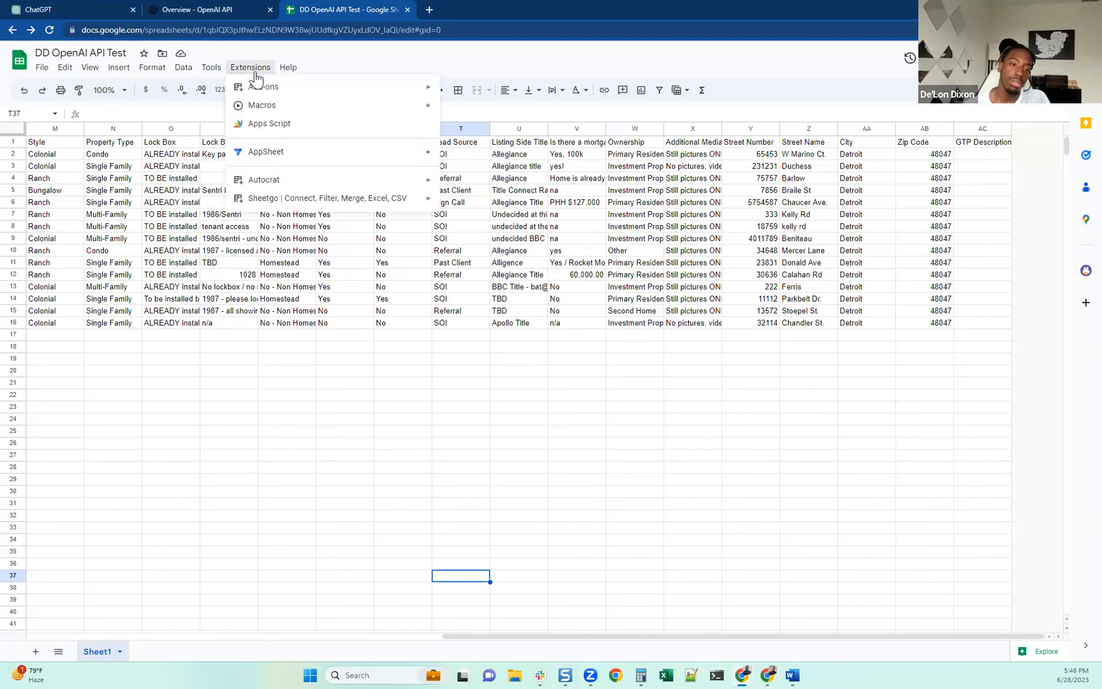
pyautogui.moveTo(265, 87)
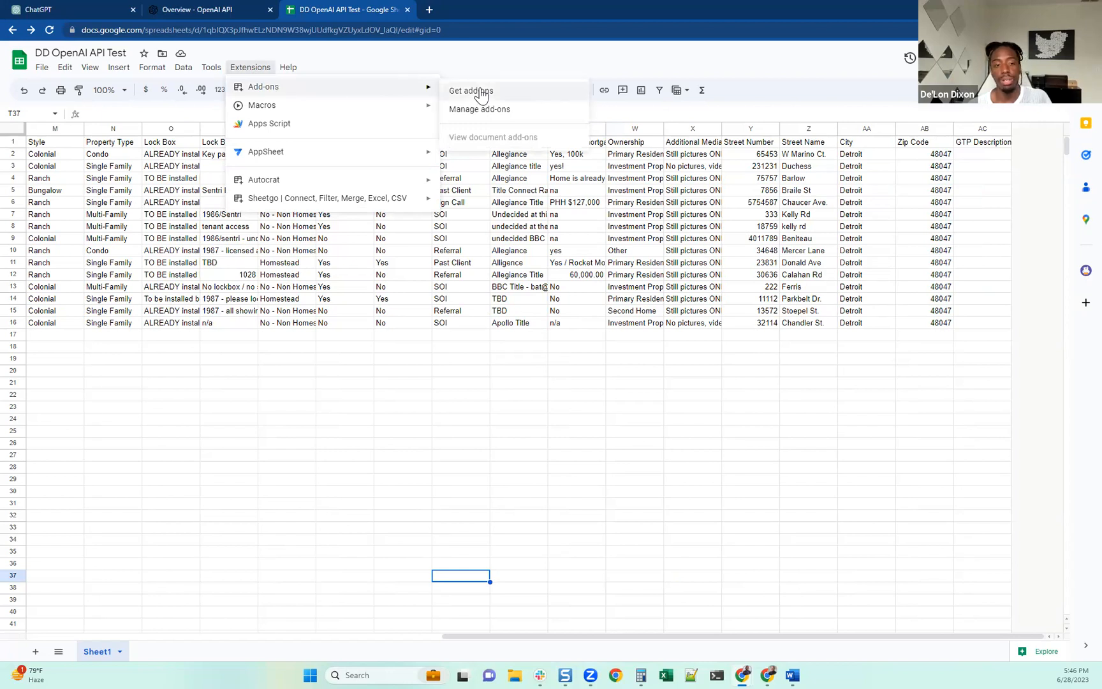
pyautogui.click(469, 90)
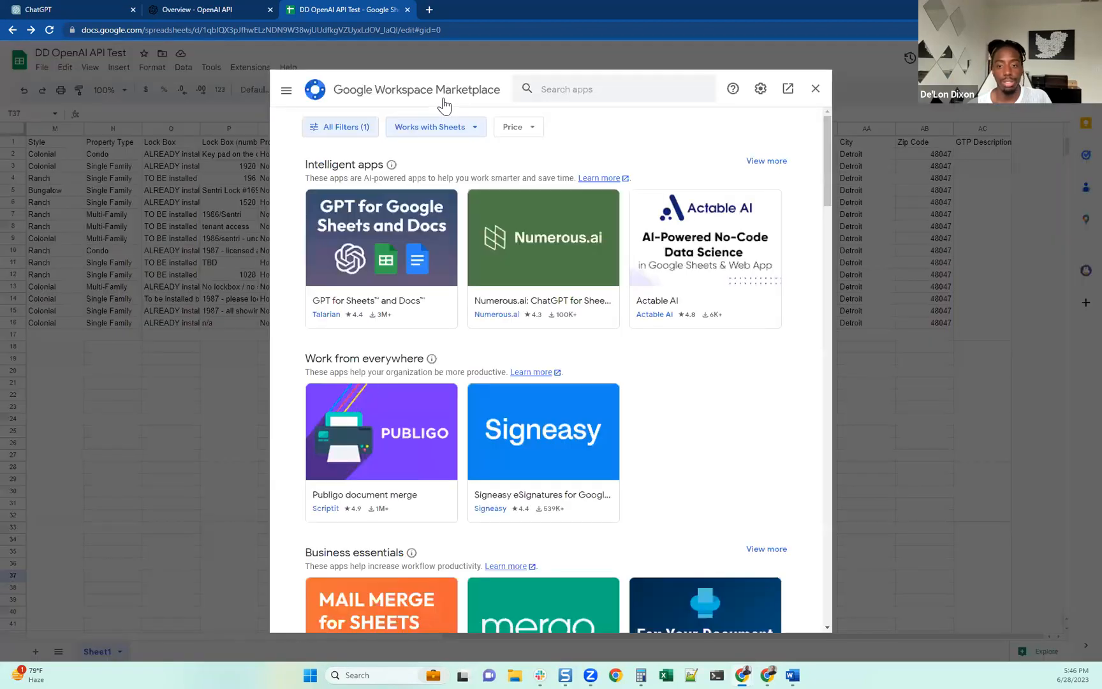
pyautogui.click(611, 88)
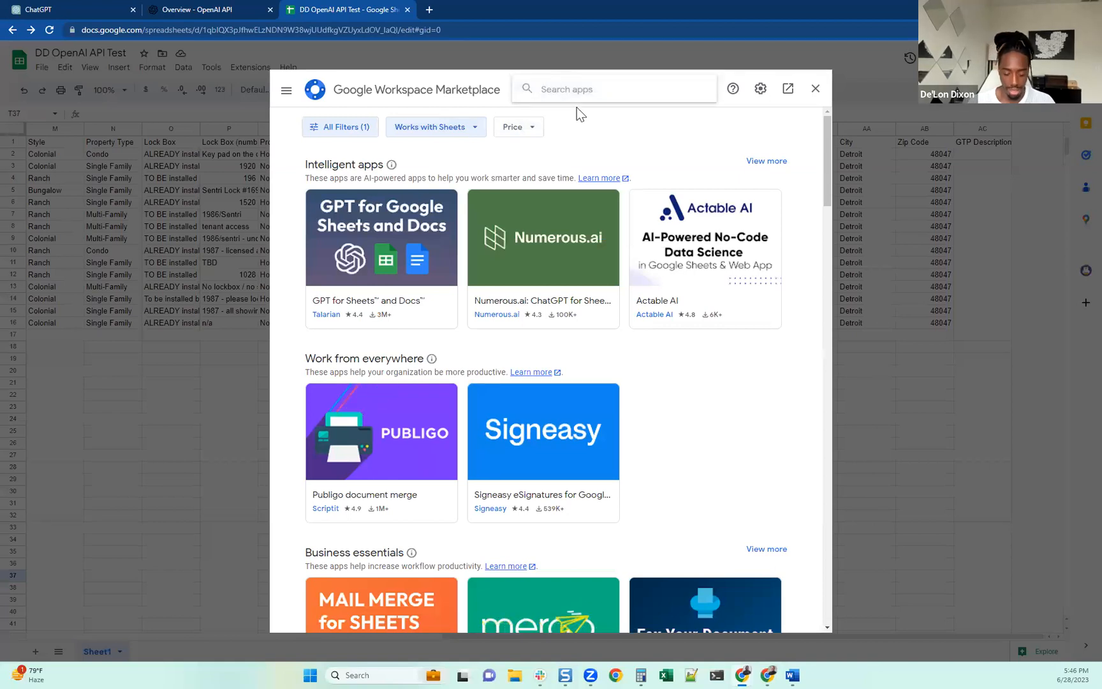
pyautogui.write('gtp')
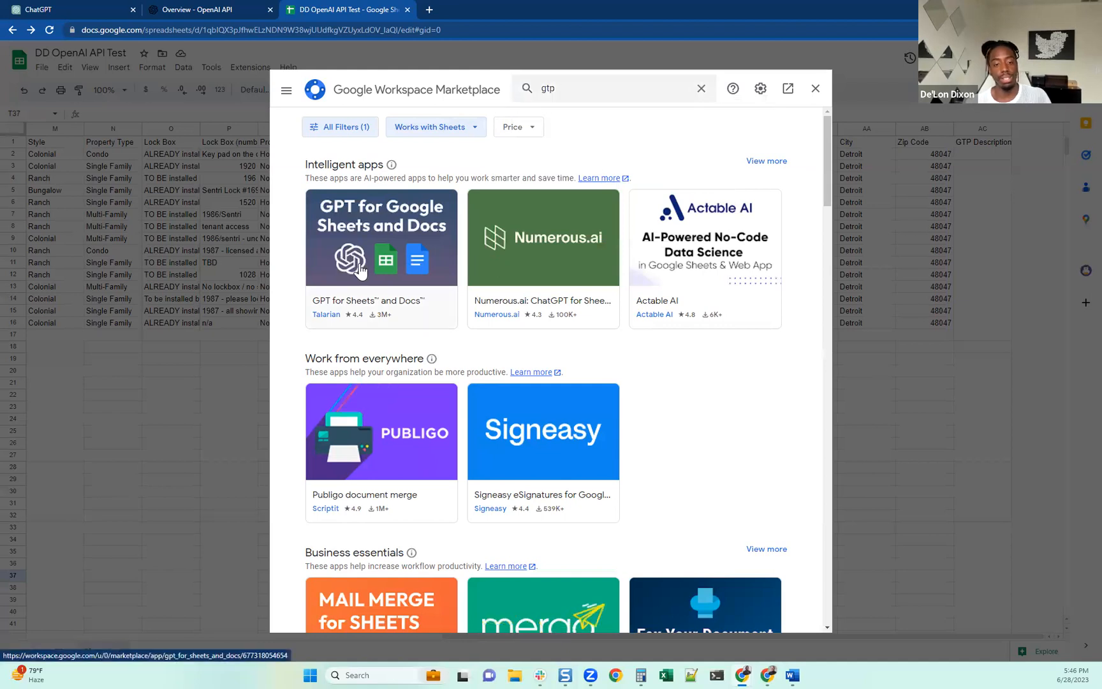
pyautogui.moveTo(366, 275)
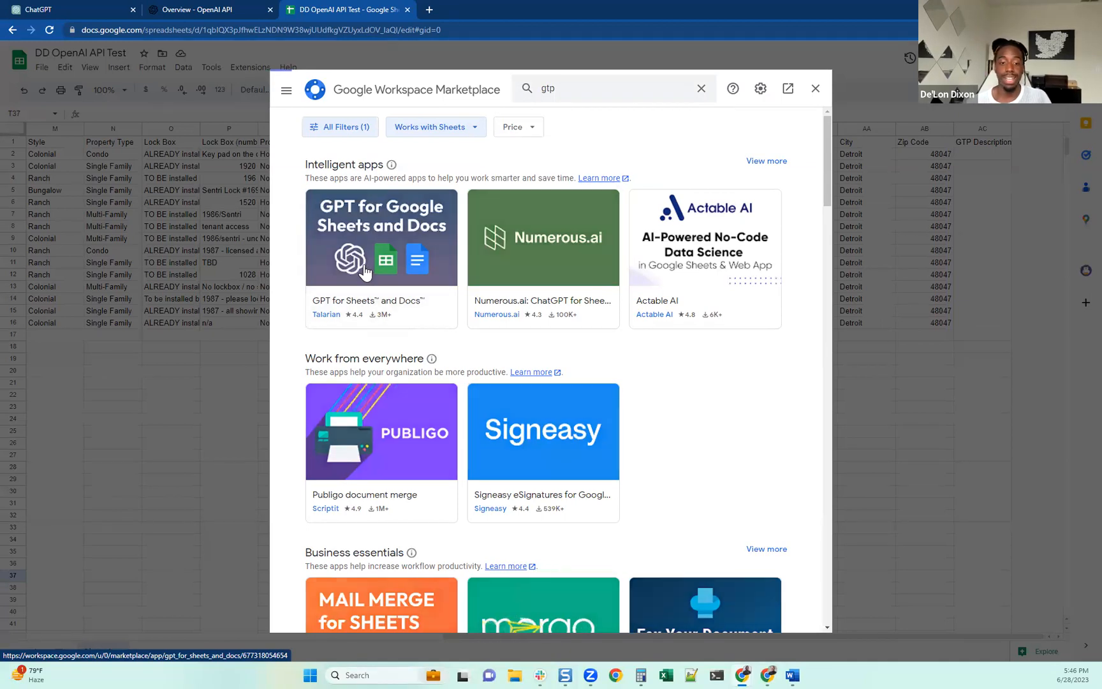
# Step: Install the GPT for Sheets and Docs add-on from its marketplace page
pyautogui.click(381, 237)
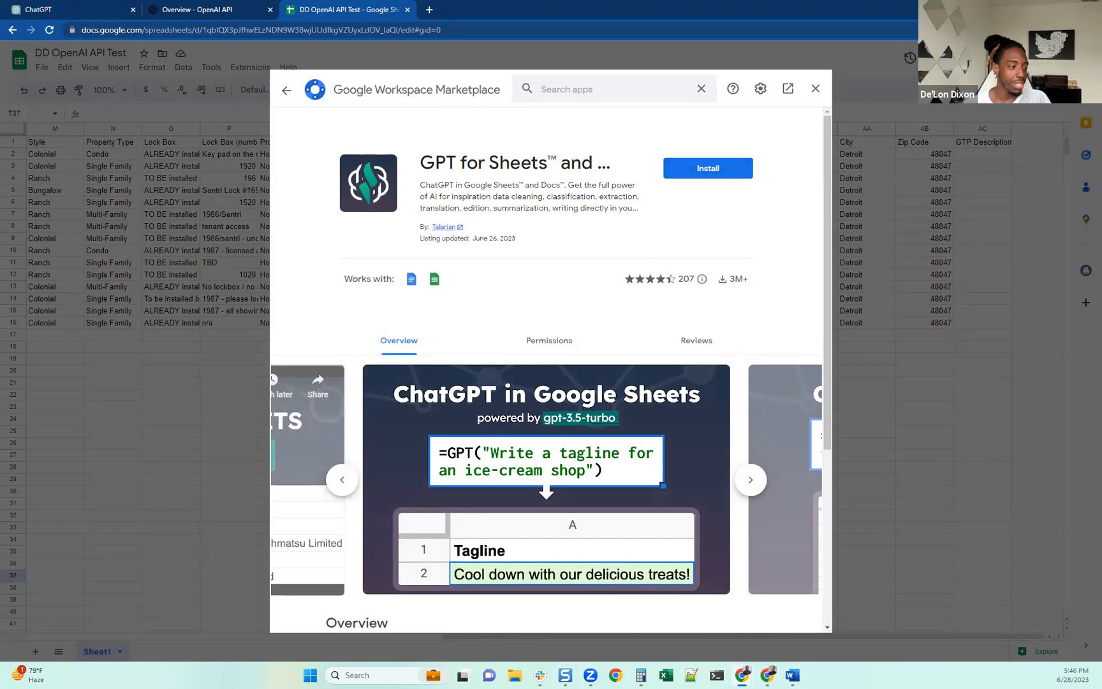
pyautogui.click(707, 168)
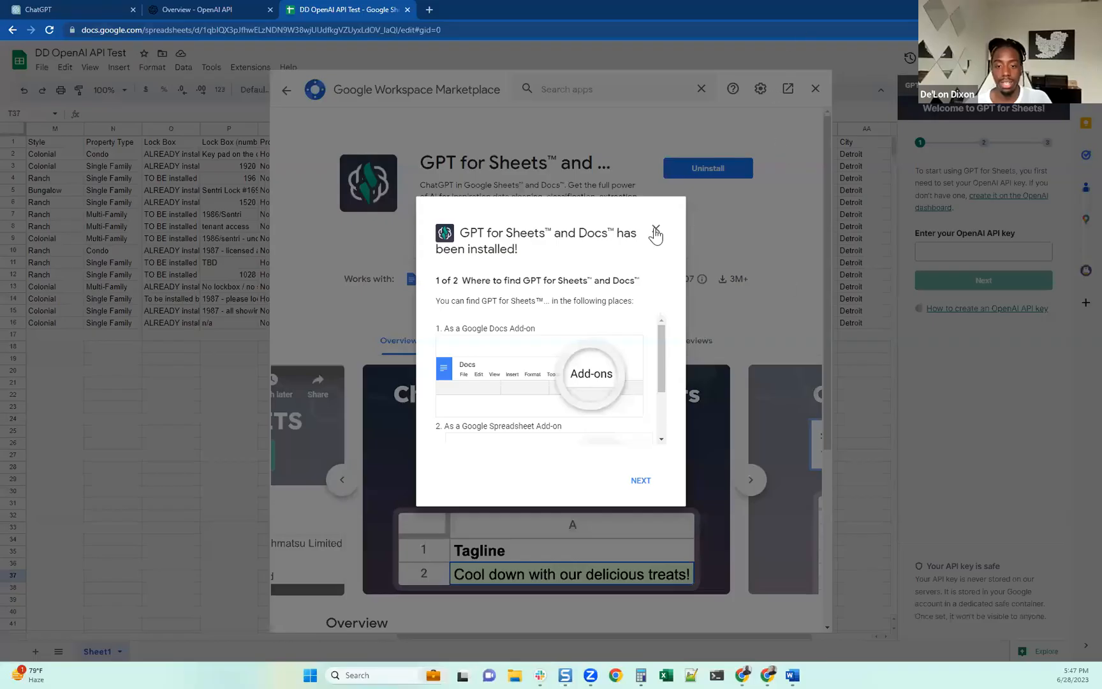
# Step: Dismiss the installation confirmation and close the Marketplace window, returning to the sheet
pyautogui.click(655, 232)
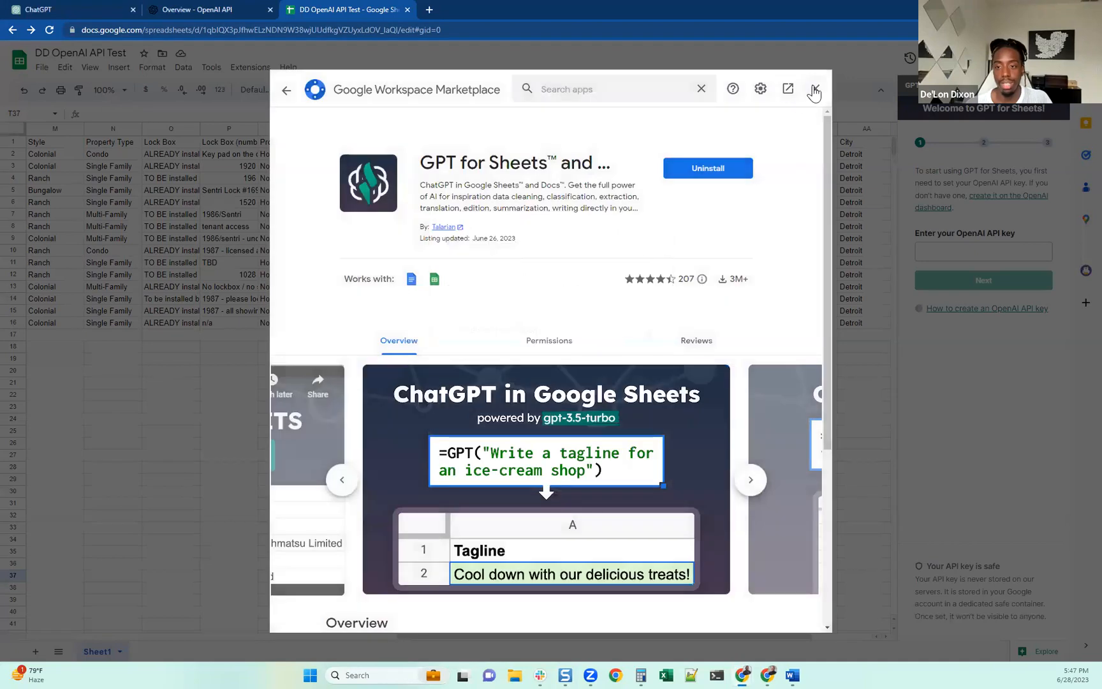
pyautogui.click(814, 91)
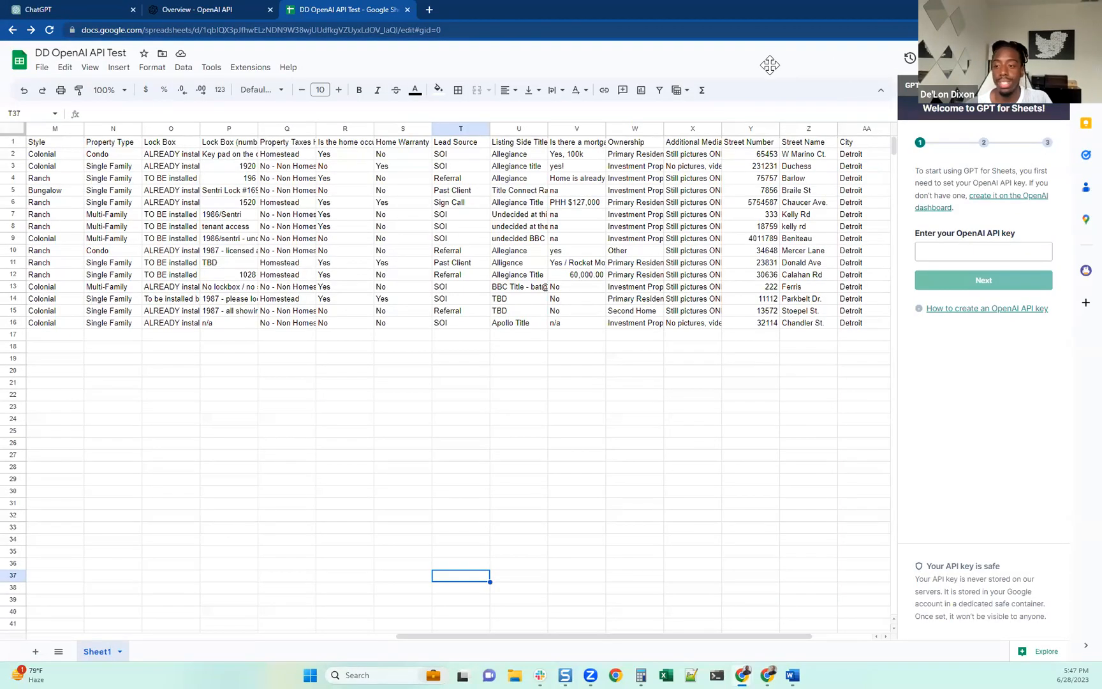
pyautogui.moveTo(967, 129)
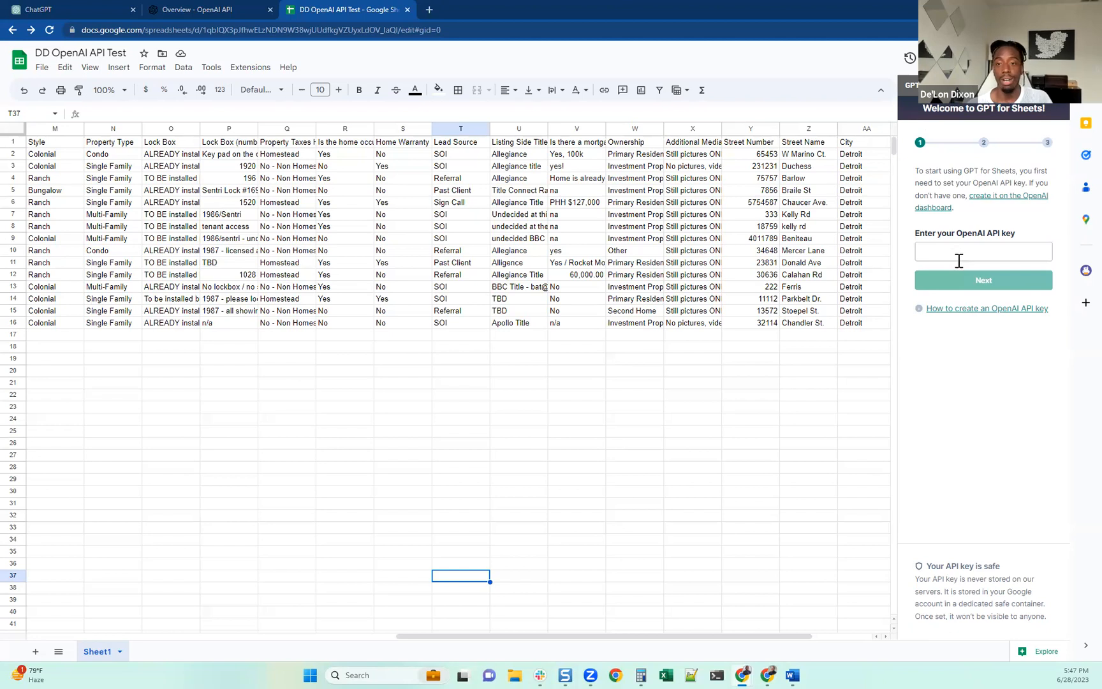
# Step: Switch to the OpenAI Platform tab and show the API keys page
pyautogui.click(204, 9)
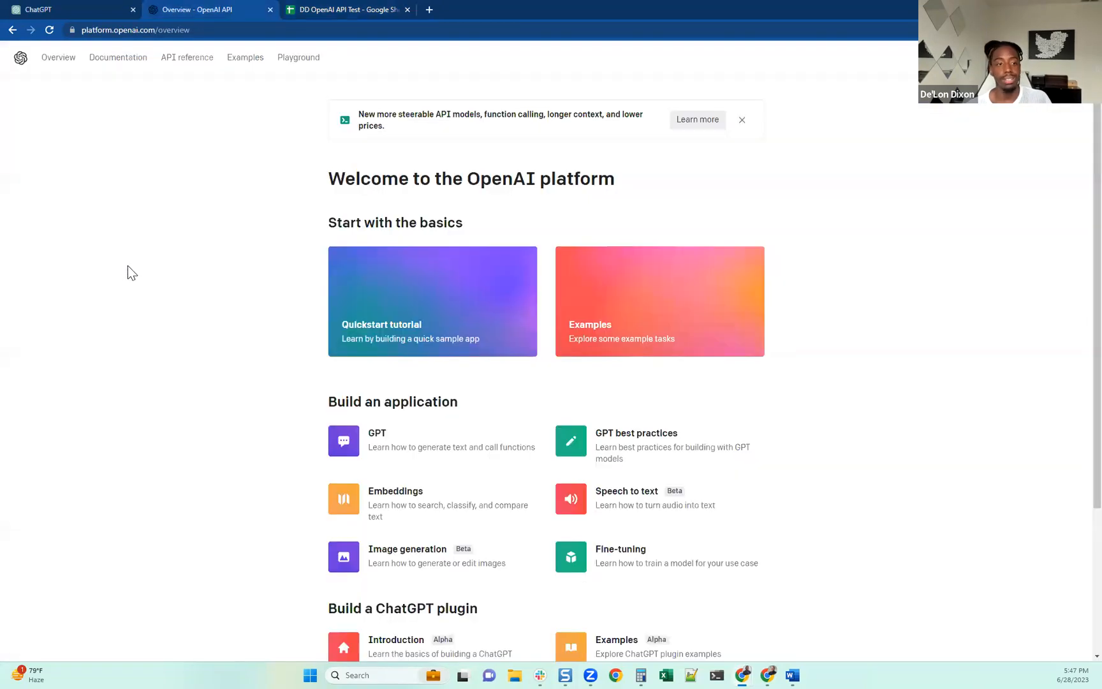
pyautogui.moveTo(145, 263)
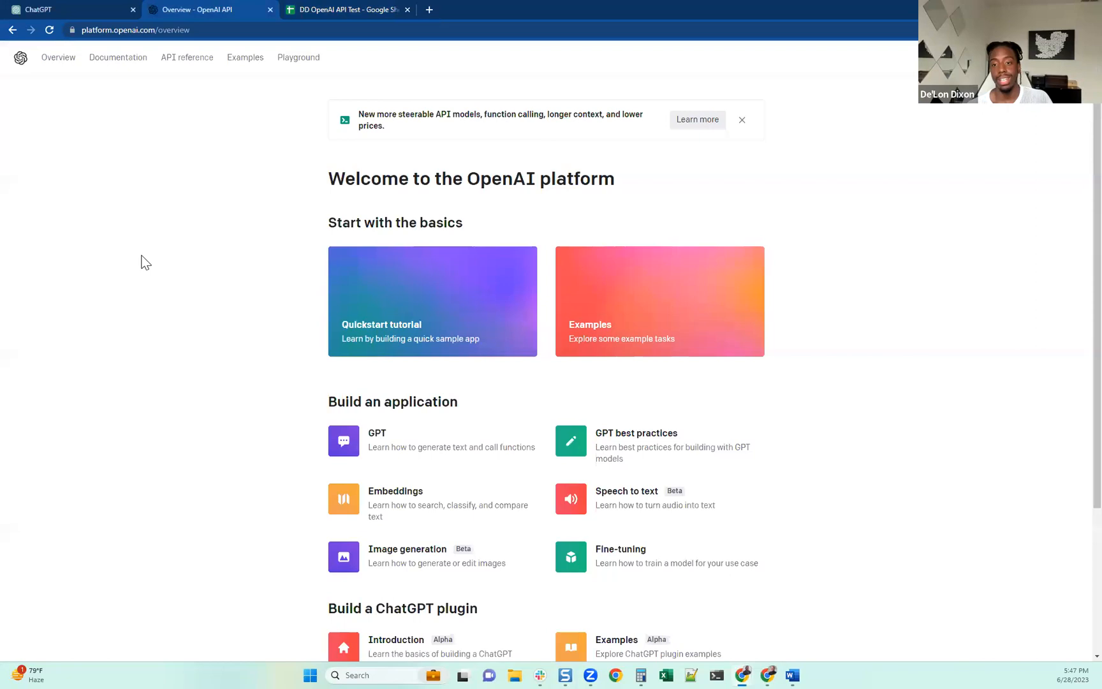
pyautogui.moveTo(129, 269)
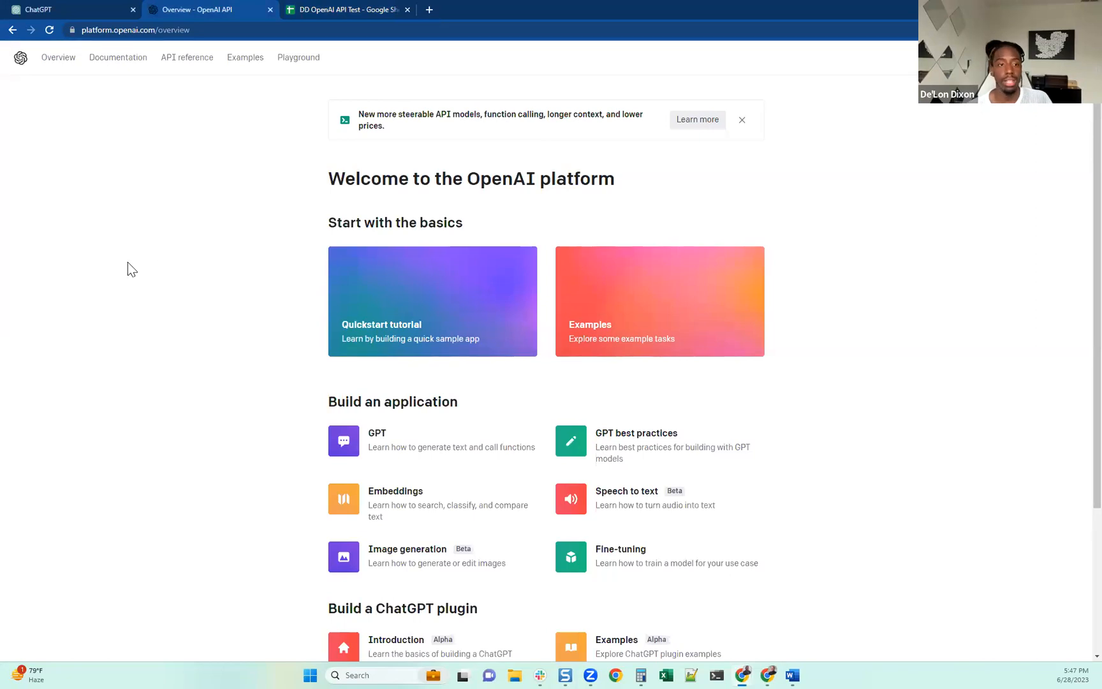
pyautogui.moveTo(488, 250)
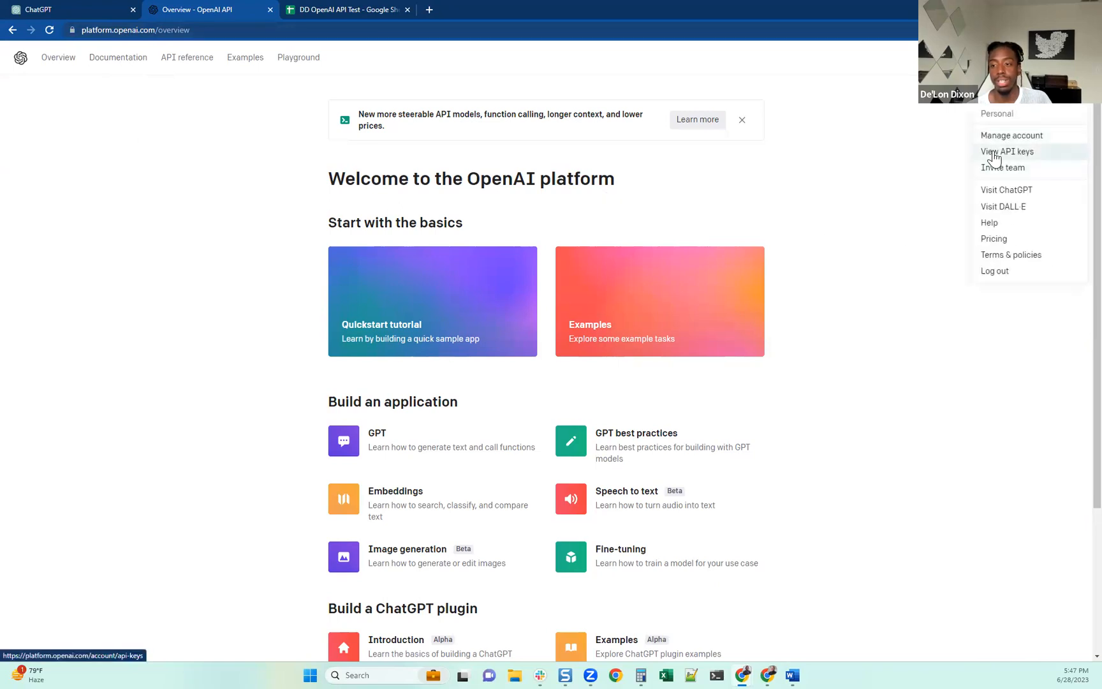
pyautogui.click(1006, 150)
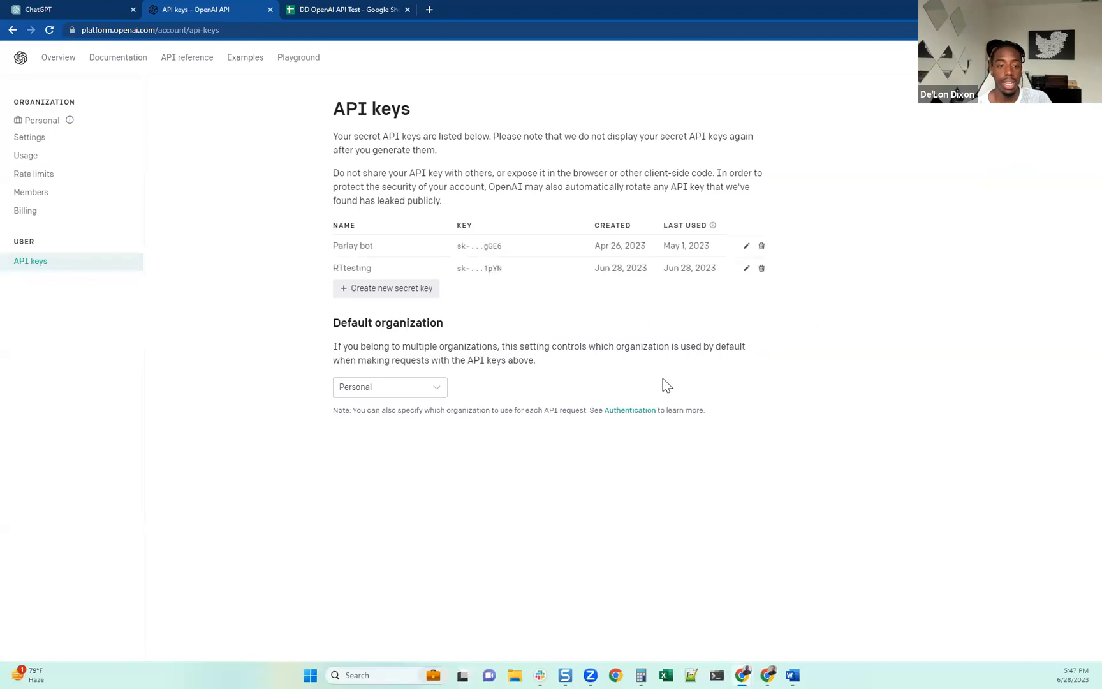
pyautogui.moveTo(430, 230)
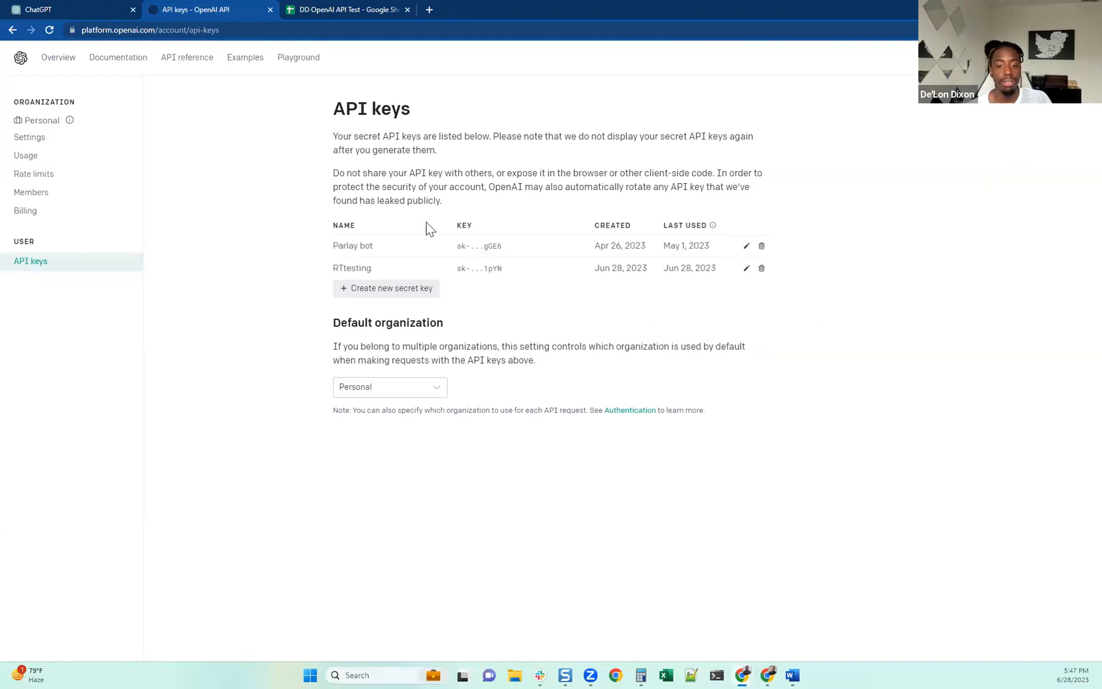
pyautogui.moveTo(560, 319)
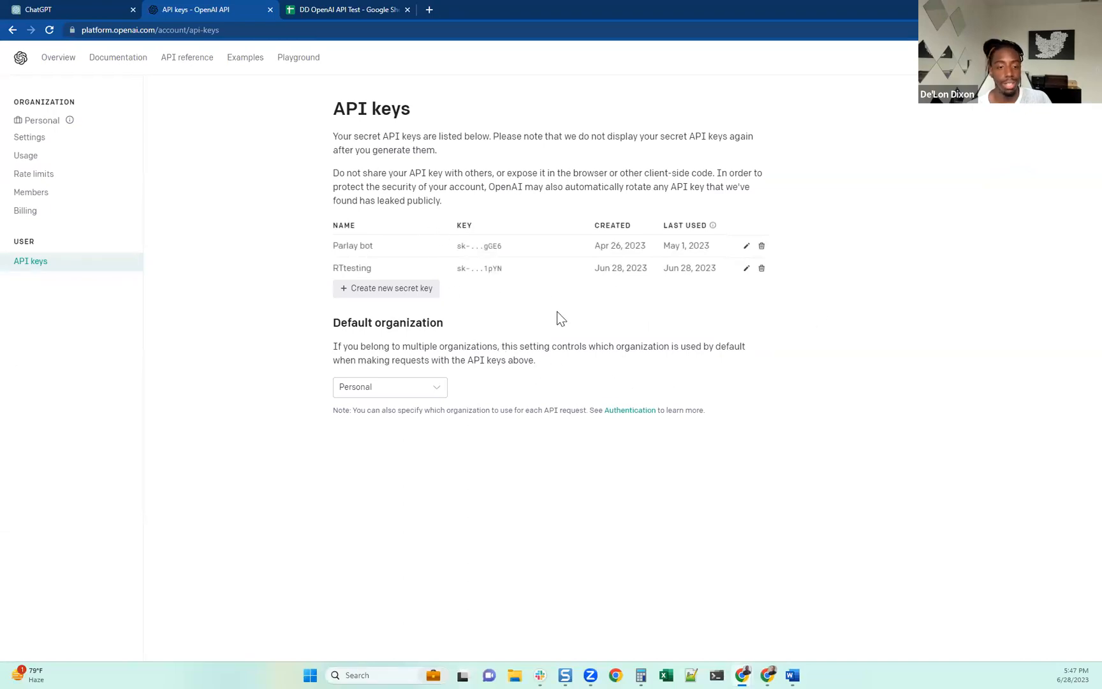
pyautogui.moveTo(355, 321)
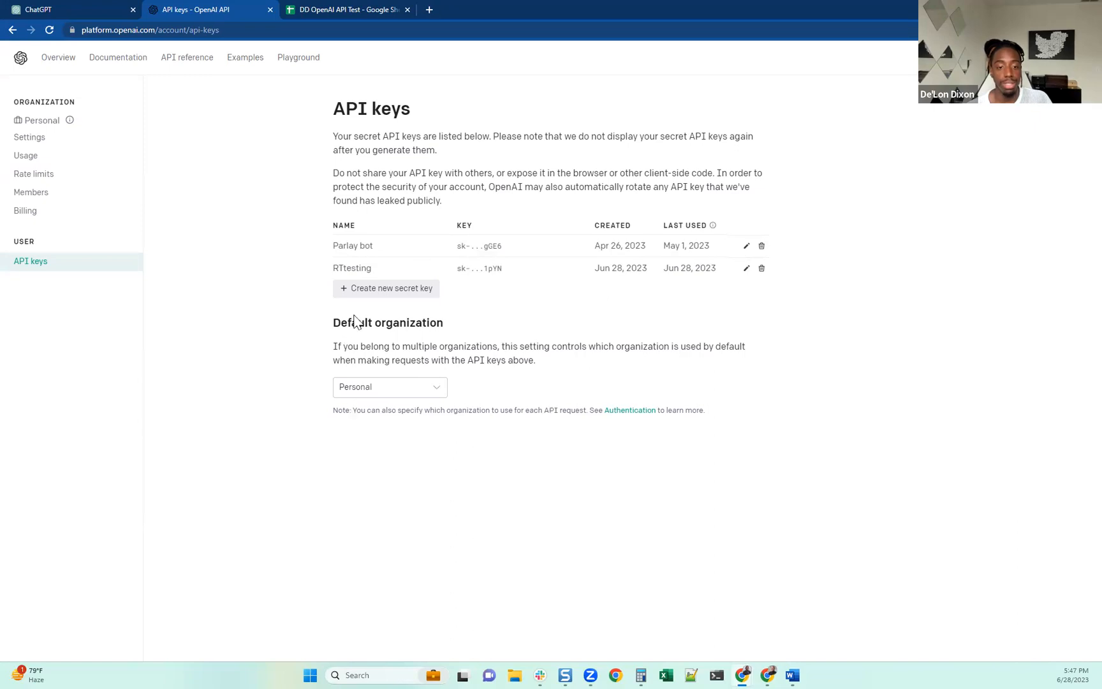
# Step: Create a secret key named 'youtube video testing', copy it and leave the key window
pyautogui.click(387, 288)
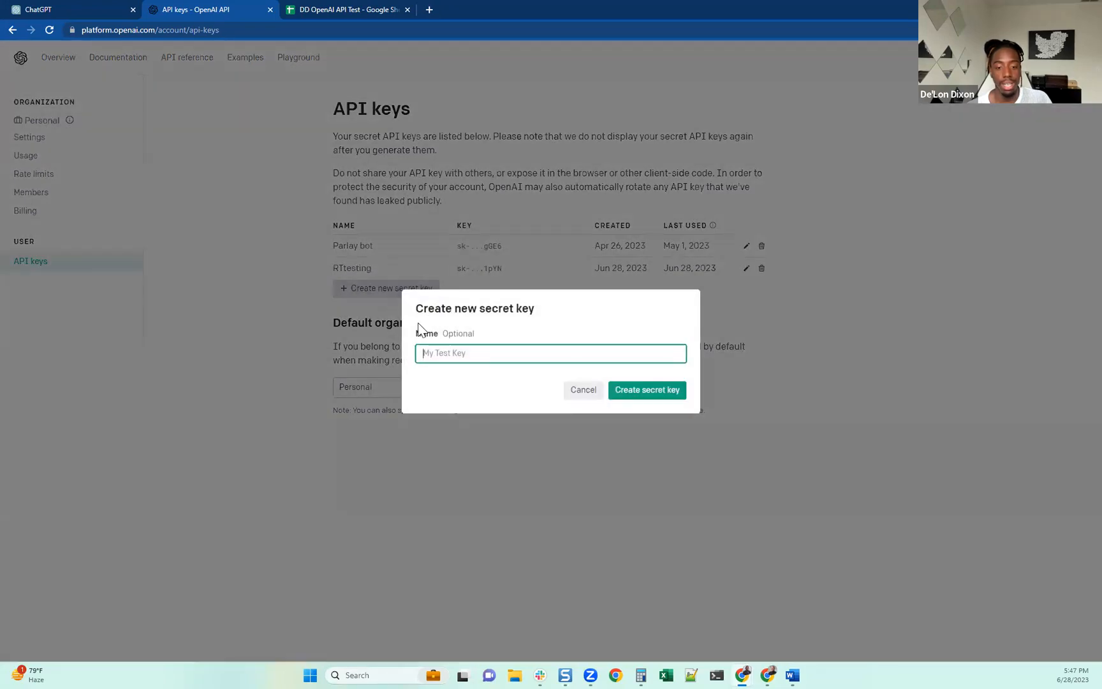
pyautogui.write('youtube vi')
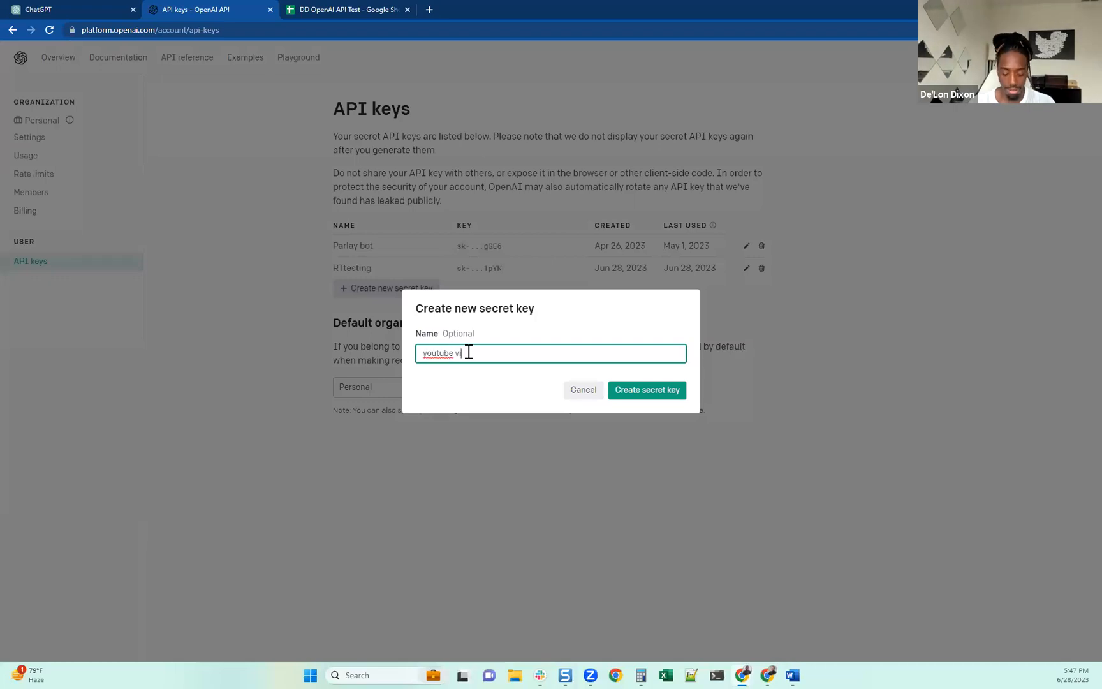
pyautogui.write('deo te')
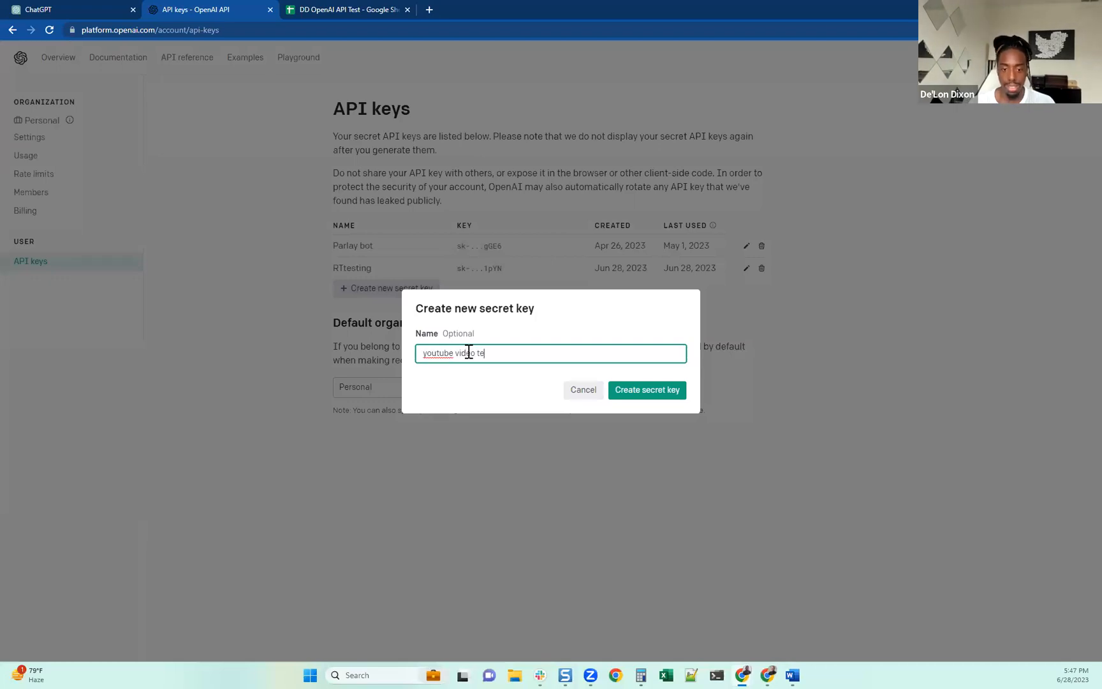
pyautogui.write('sting')
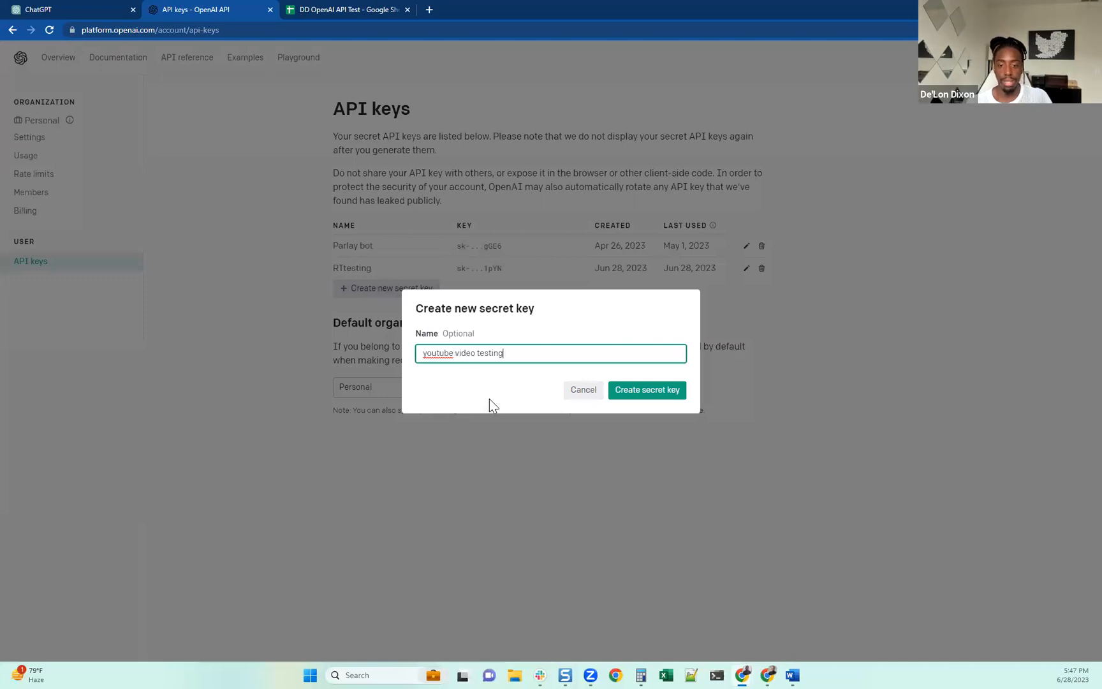
pyautogui.click(646, 391)
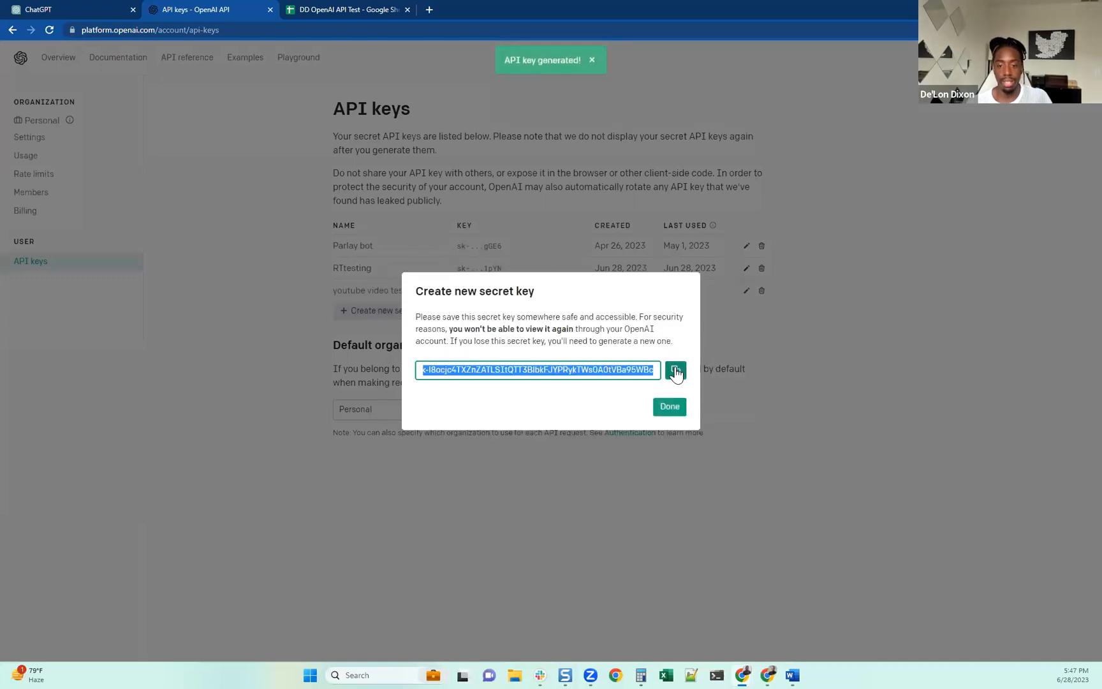
pyautogui.click(674, 370)
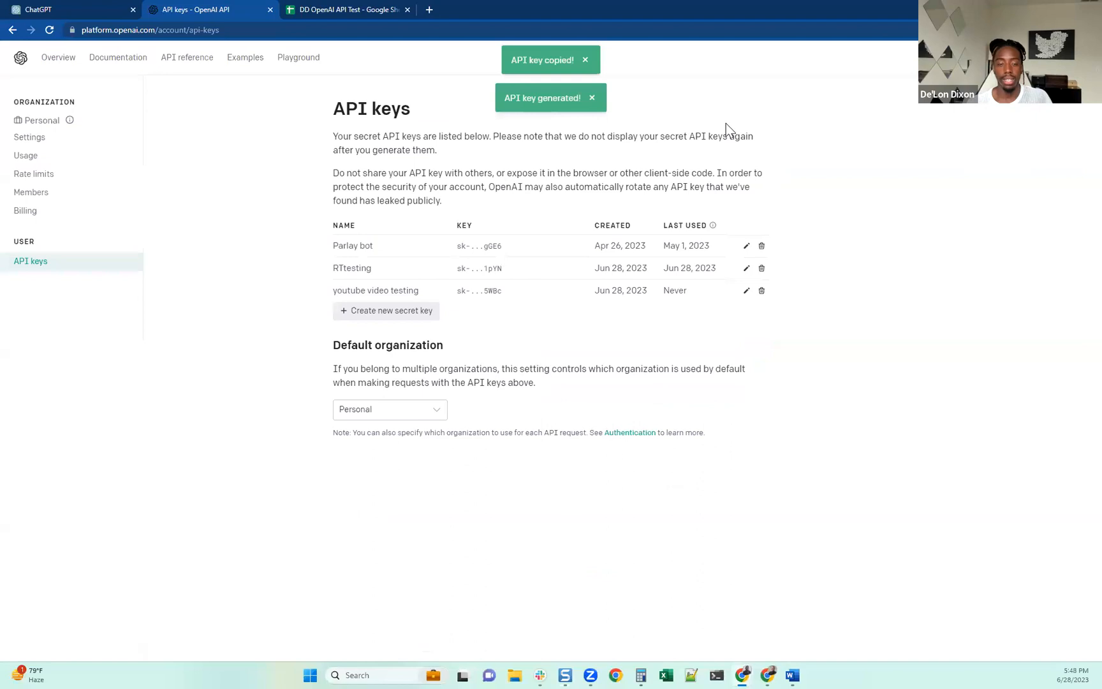
pyautogui.click(344, 9)
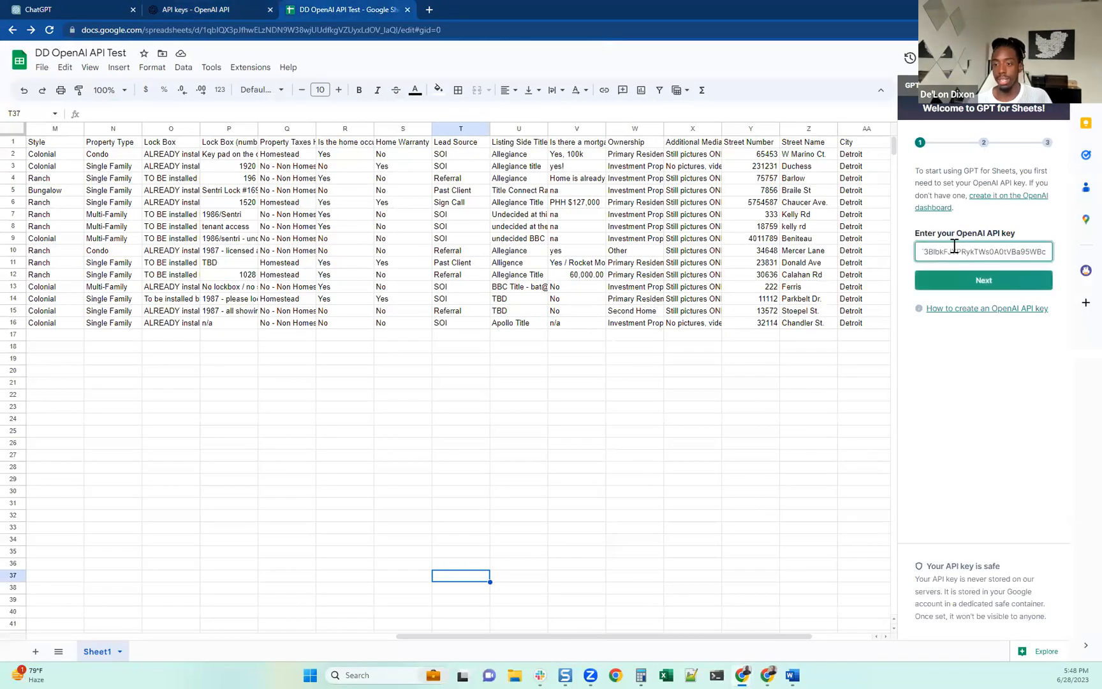
# Step: Submit the pasted API key and acknowledge the cost notes to finish the add-on onboarding
pyautogui.click(983, 280)
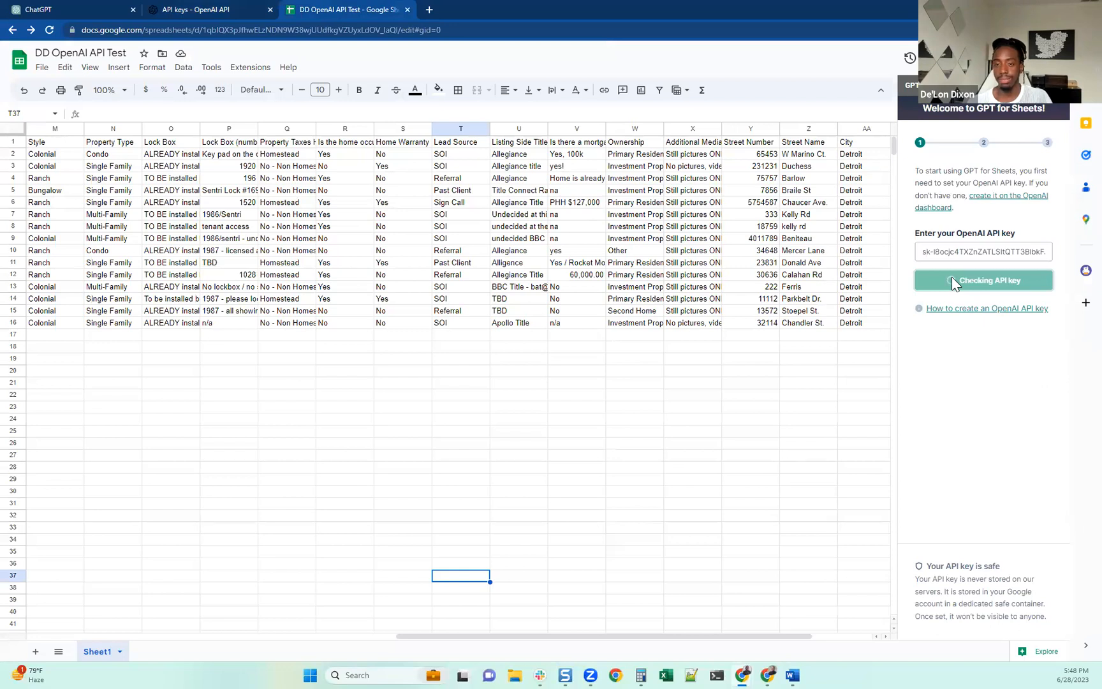
pyautogui.click(984, 280)
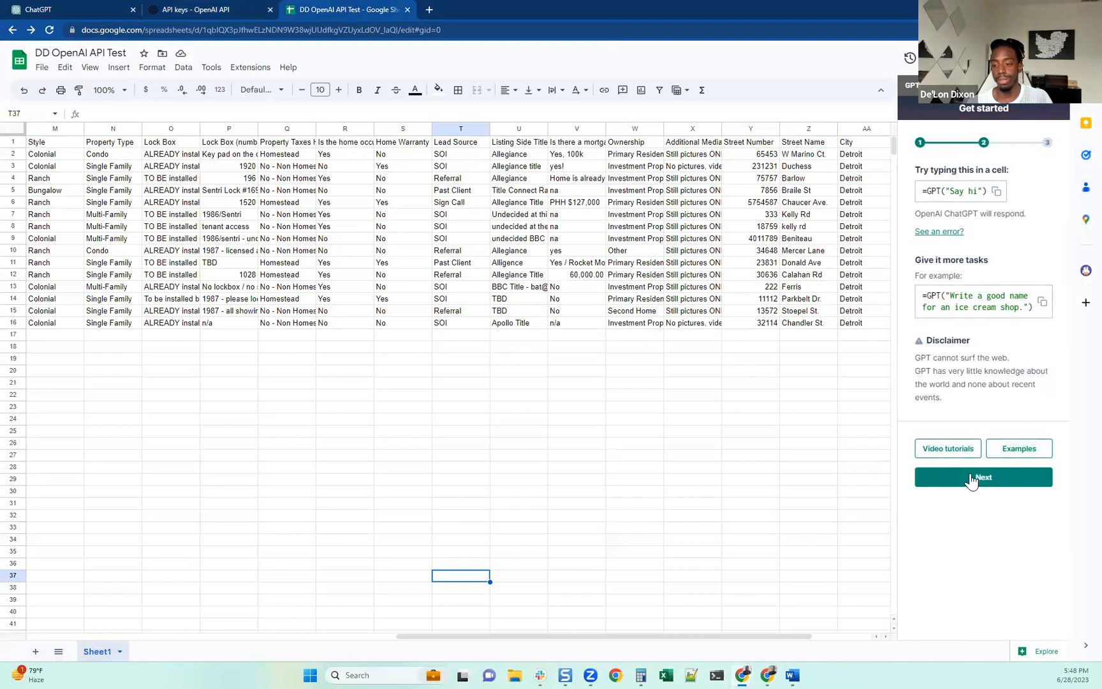
pyautogui.click(984, 477)
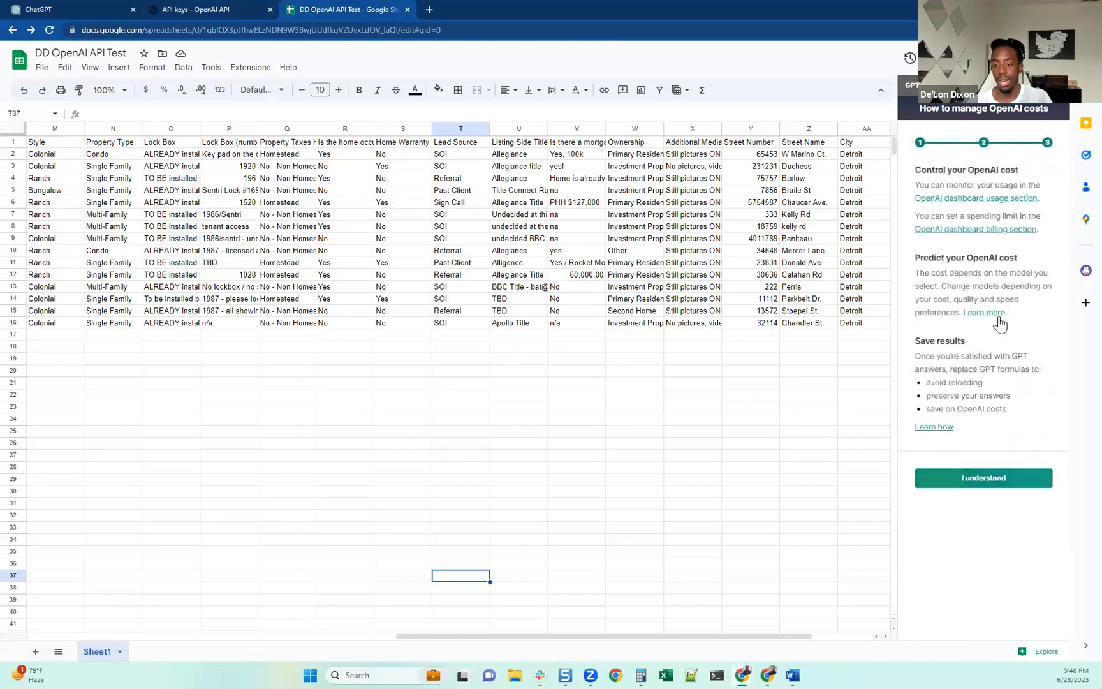
pyautogui.click(983, 479)
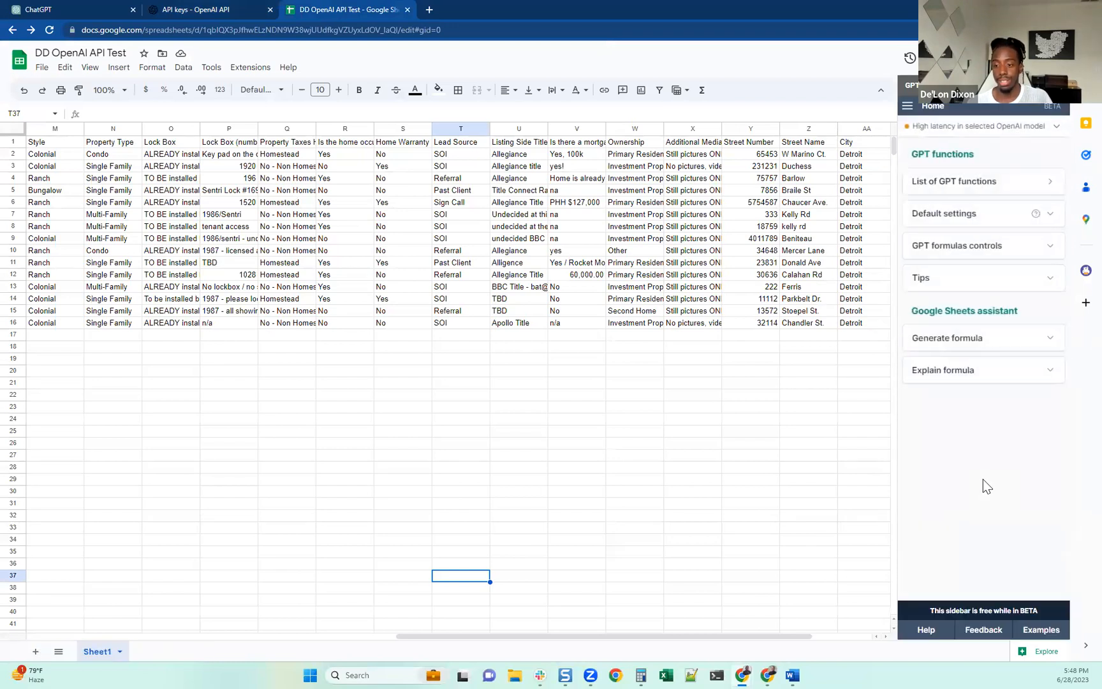
pyautogui.moveTo(547, 647)
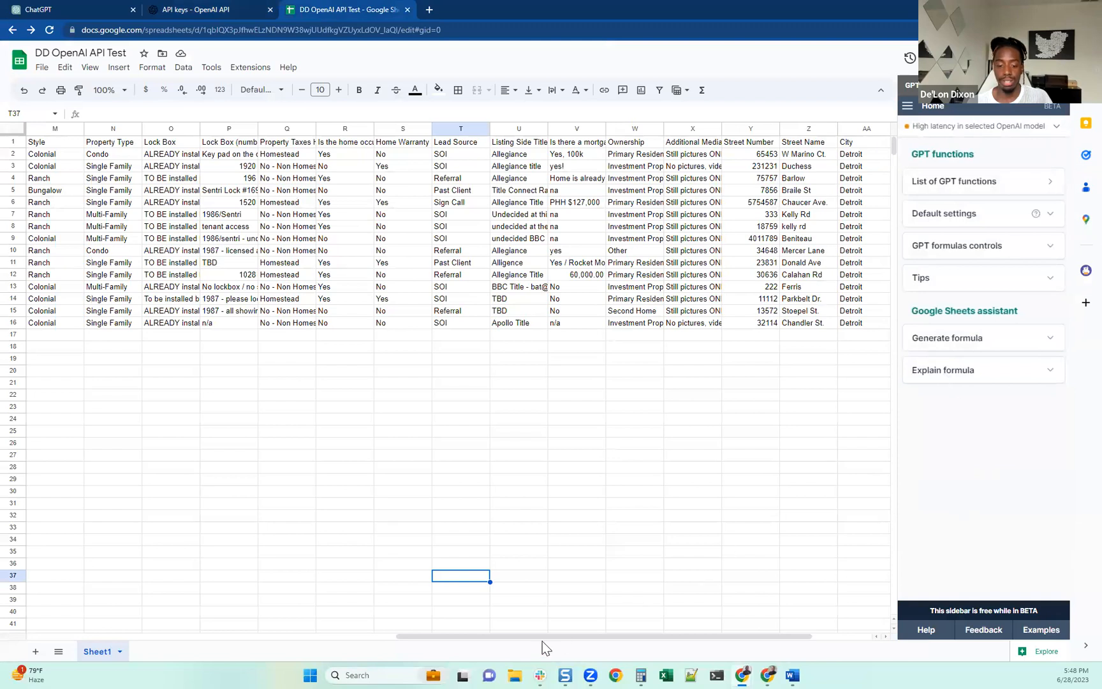
# Step: Bring column AC (GTP Description) into view and select cell AC2
pyautogui.hscroll(3)
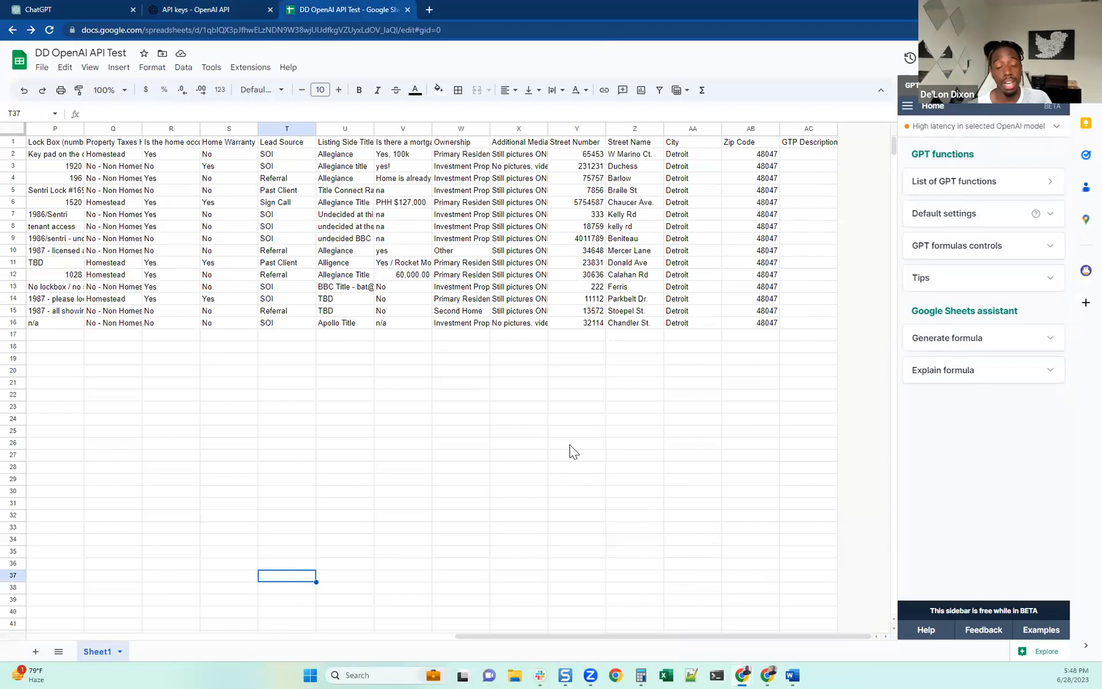
pyautogui.moveTo(747, 178)
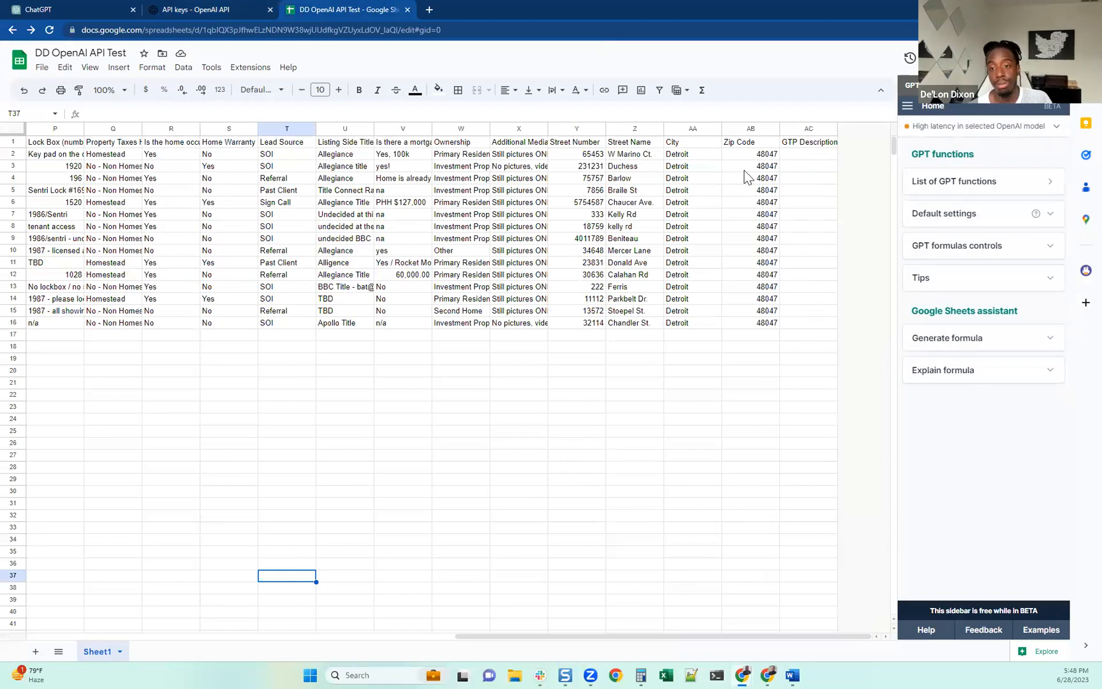
pyautogui.click(808, 155)
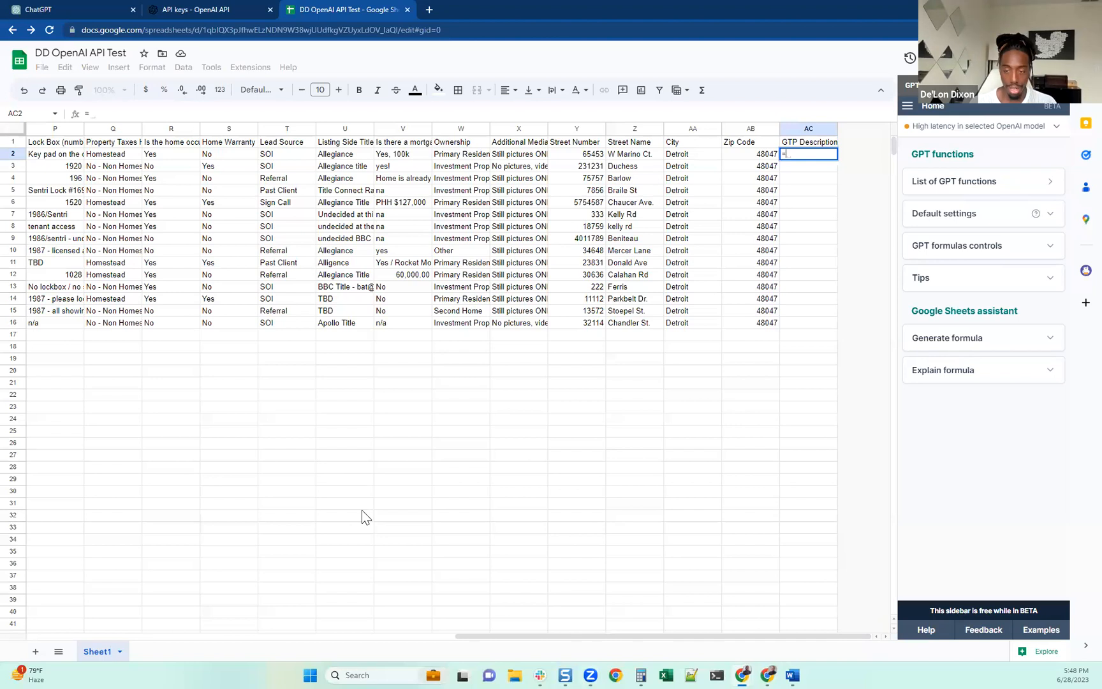
# Step: Start a =GPT( formula in AC2, correcting the mistyped =GTP
pyautogui.write('=GTP')
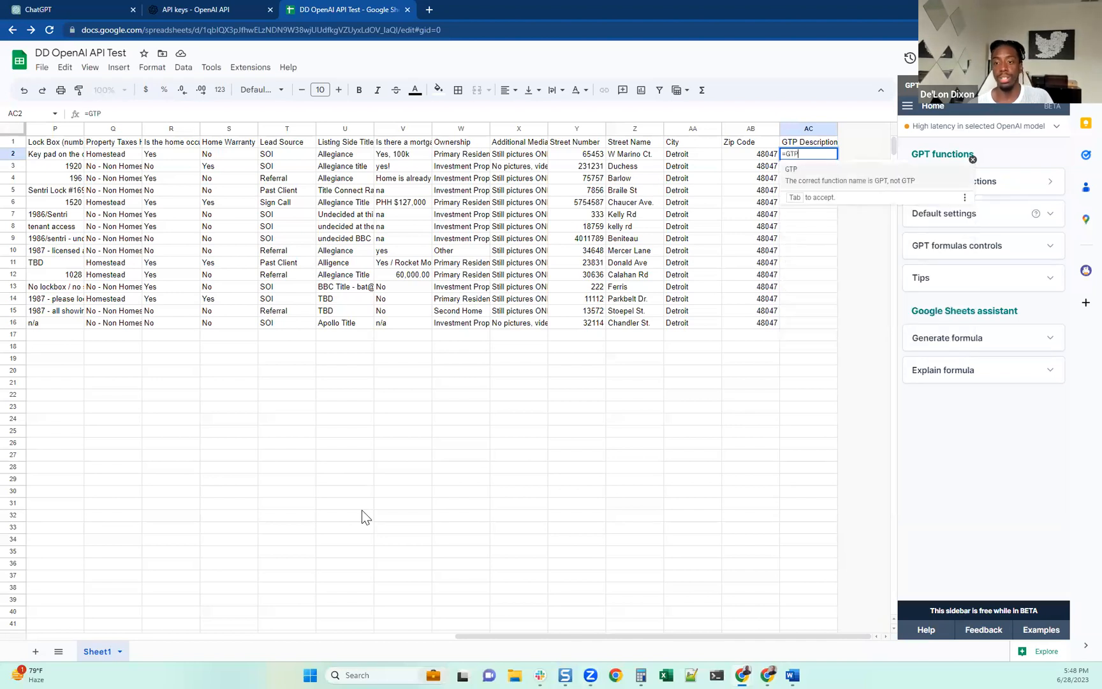
pyautogui.moveTo(783, 326)
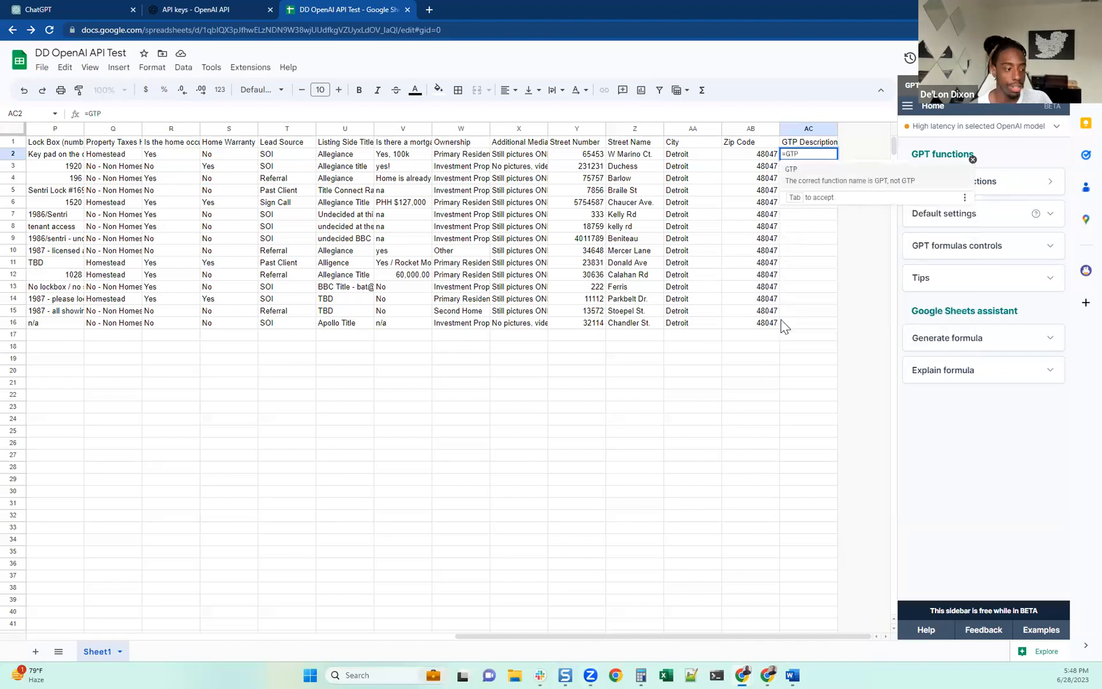
pyautogui.press('BackSpace')
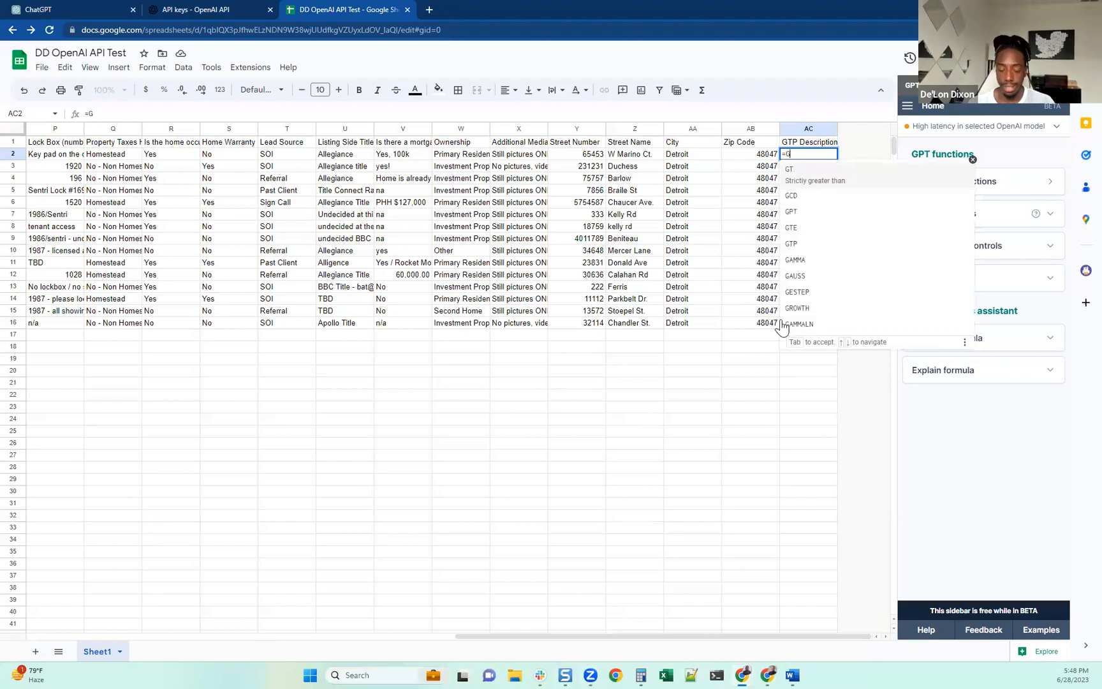
pyautogui.write('pt')
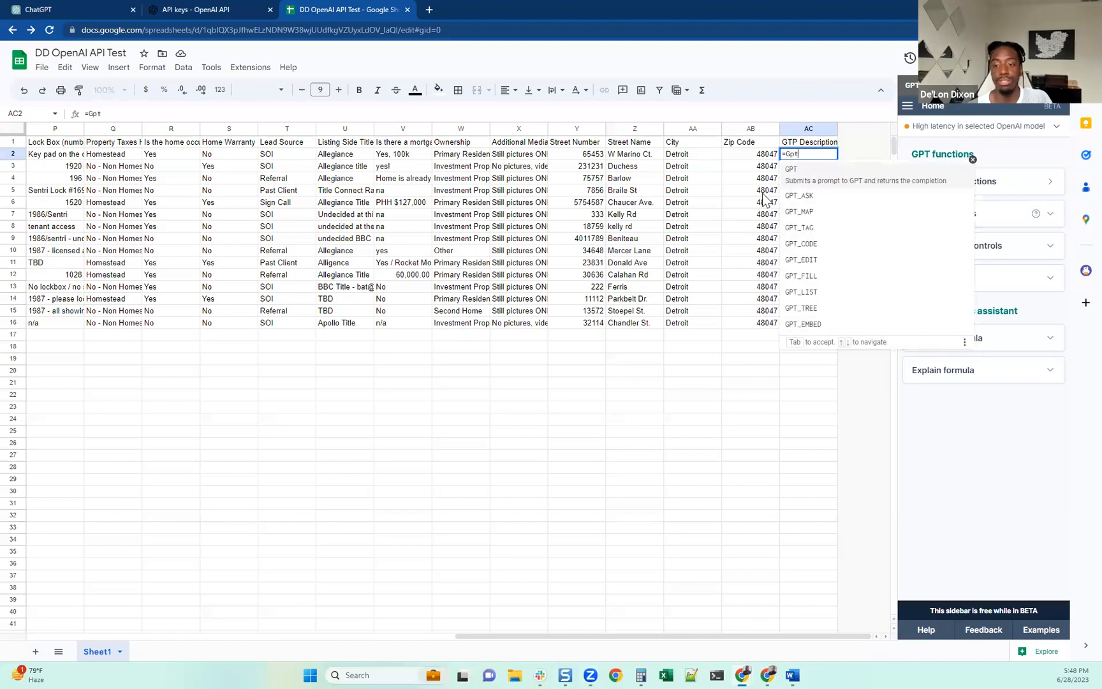
pyautogui.moveTo(809, 322)
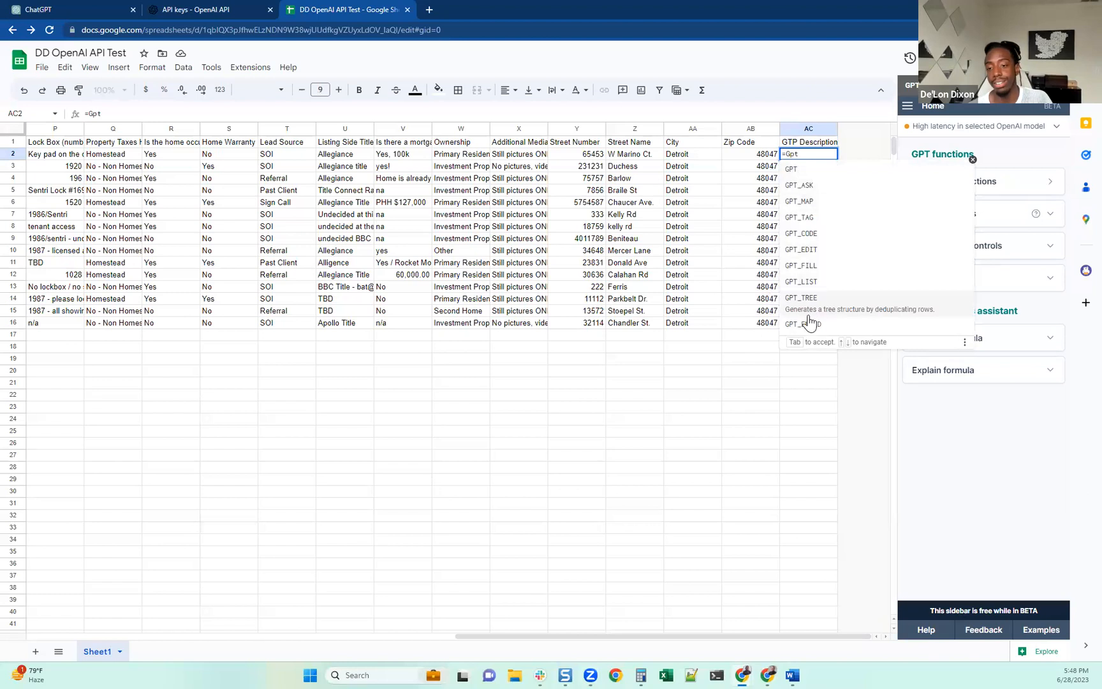
pyautogui.moveTo(803, 314)
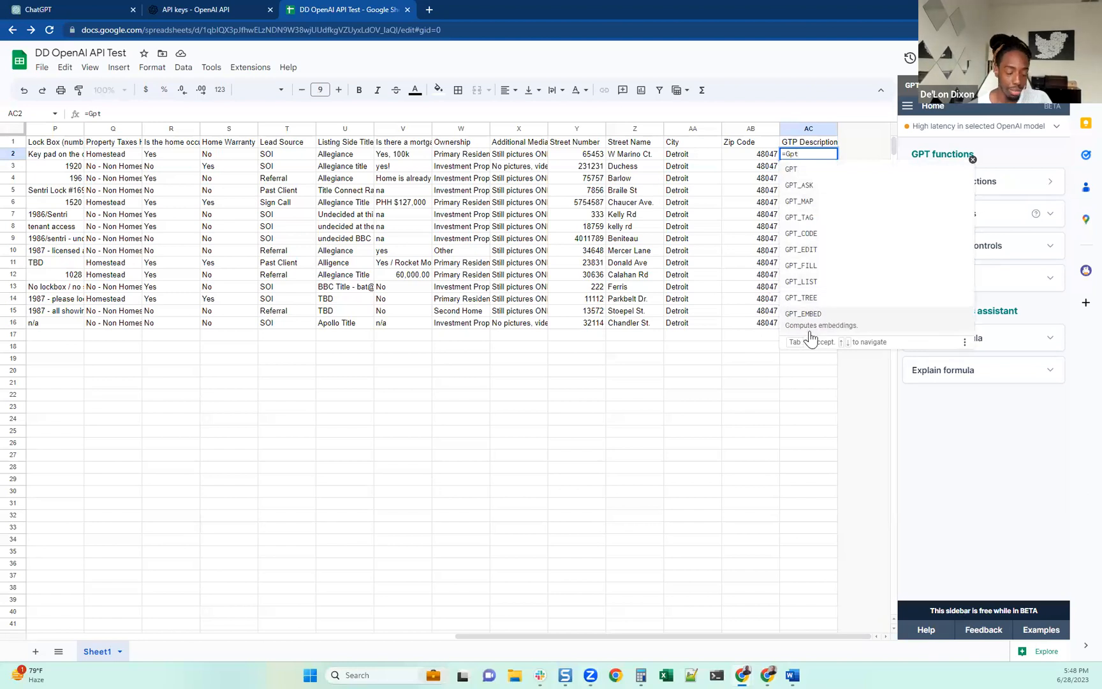
pyautogui.write('(')
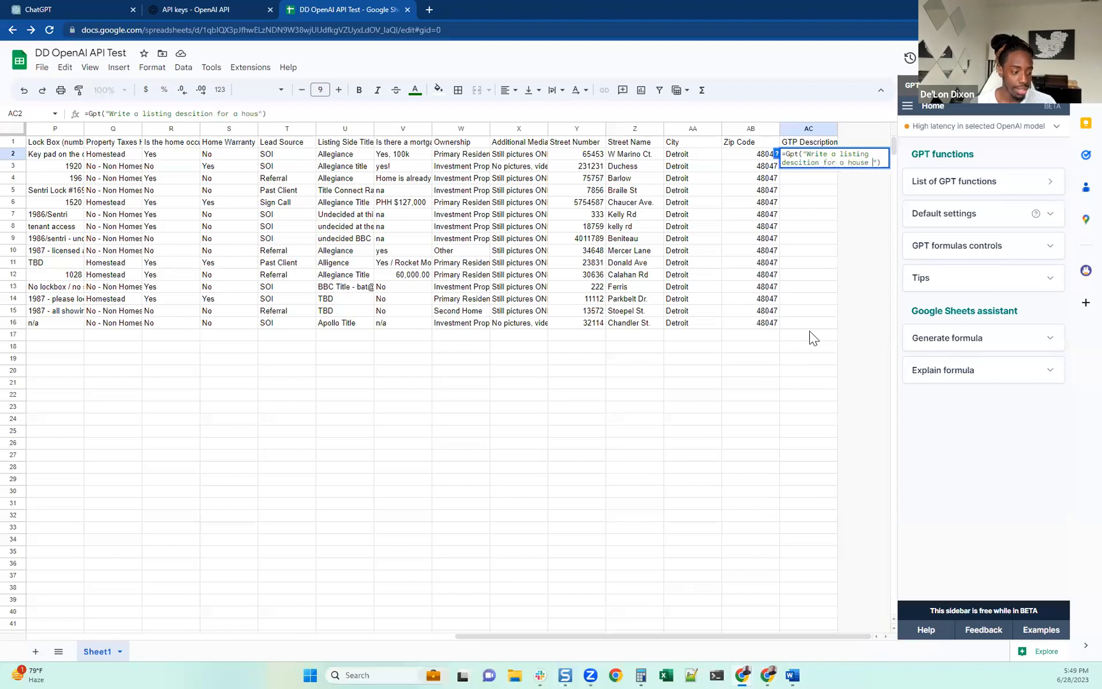
# Step: Write the prompt asking for a house listing description from the row's info in 100 words or less, then a comma
pyautogui.write('based on the infor in this')
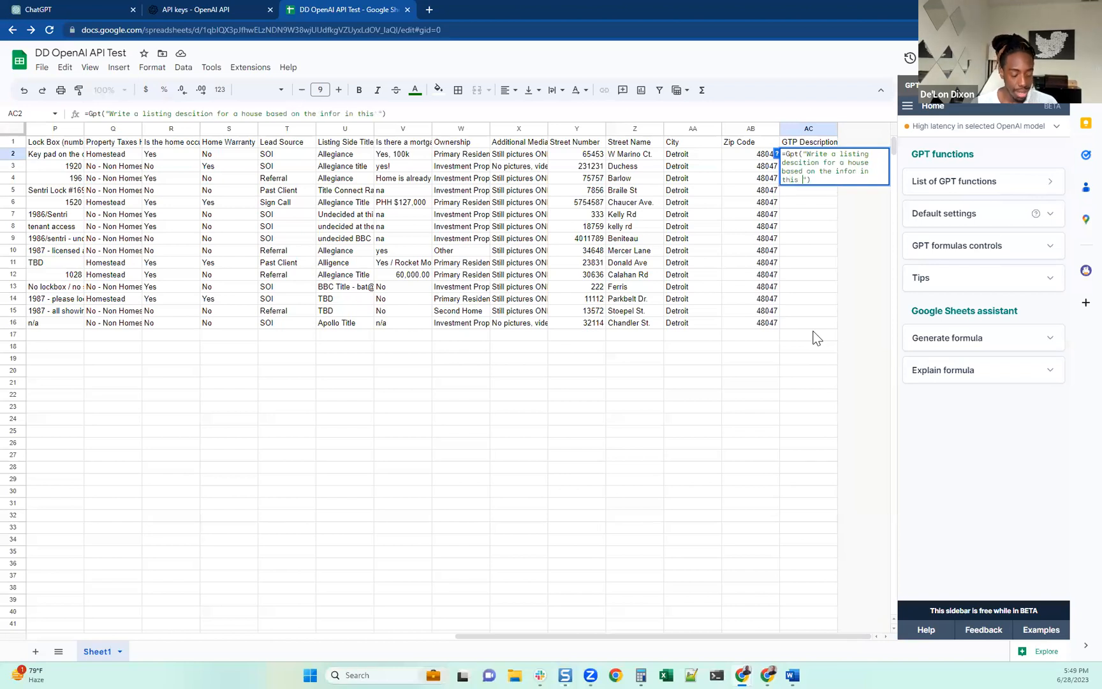
pyautogui.write('row')
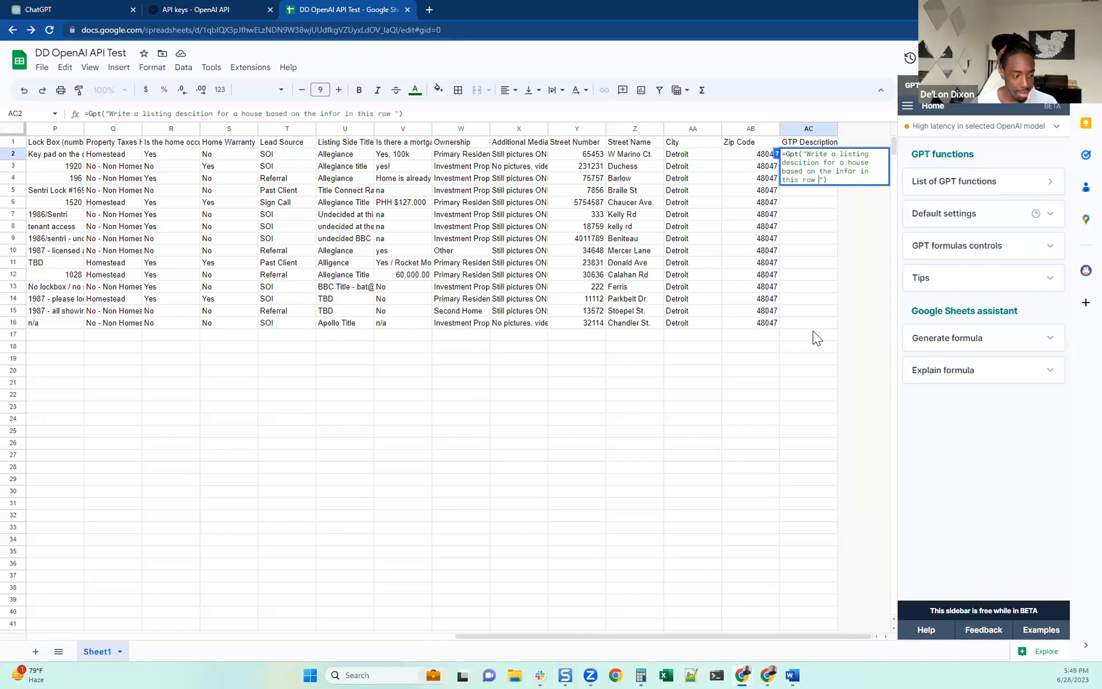
pyautogui.write(', only use 100 words')
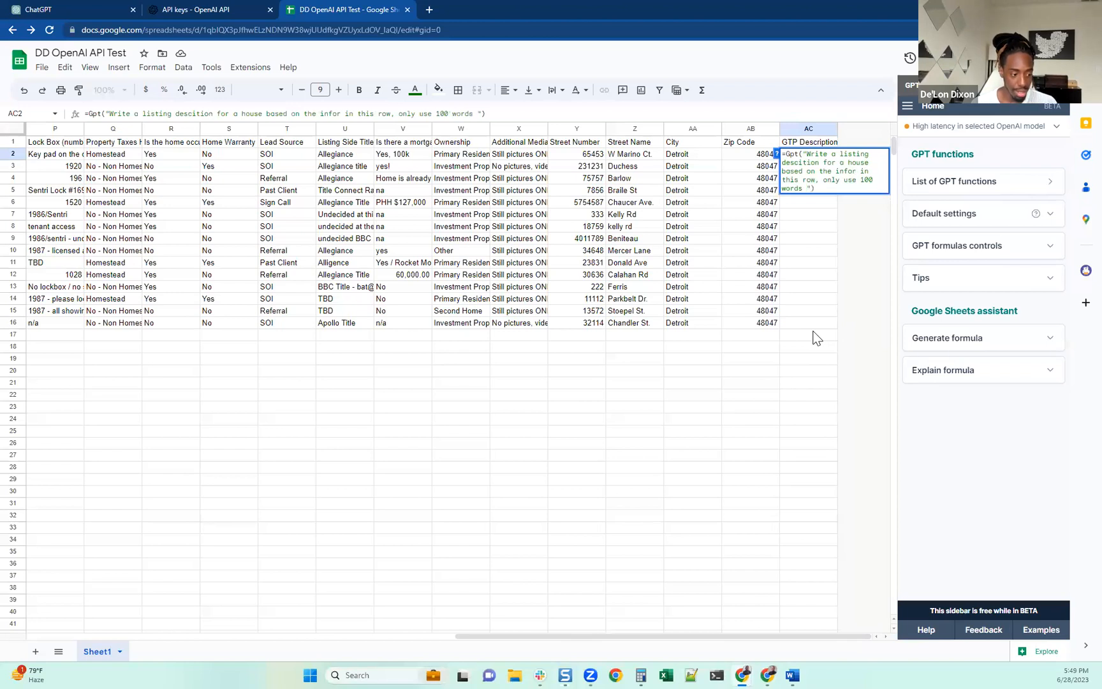
pyautogui.write('or less')
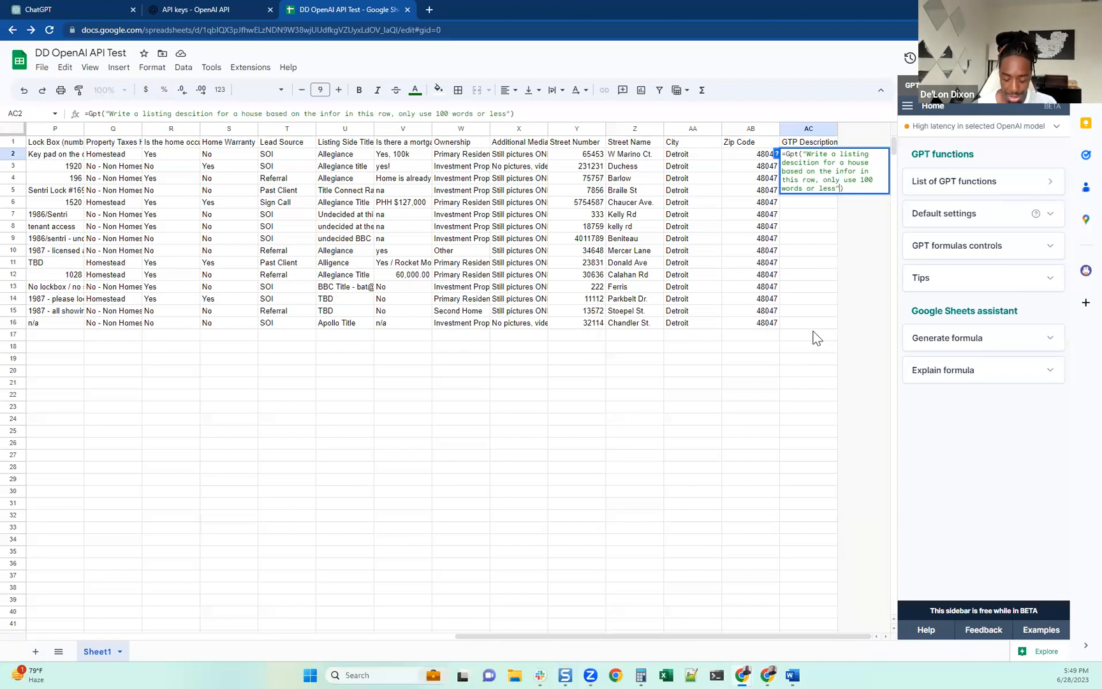
pyautogui.write(',_')
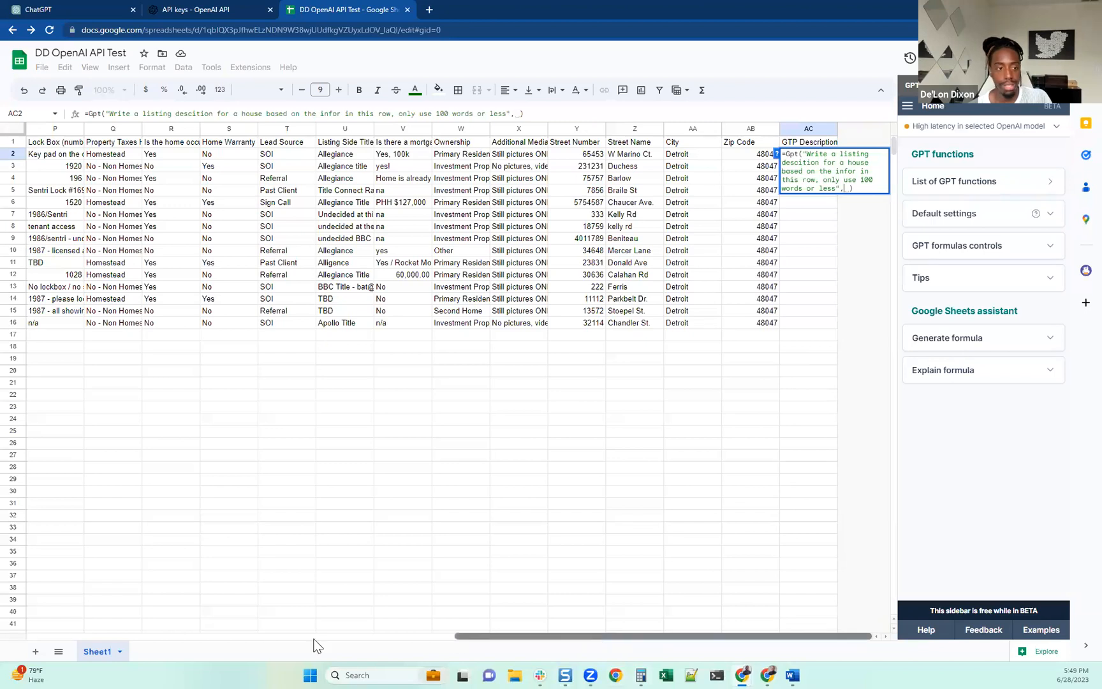
# Step: Select row 2's cells A2 through AB2 as the formula's second argument and run it
pyautogui.hscroll(-3)
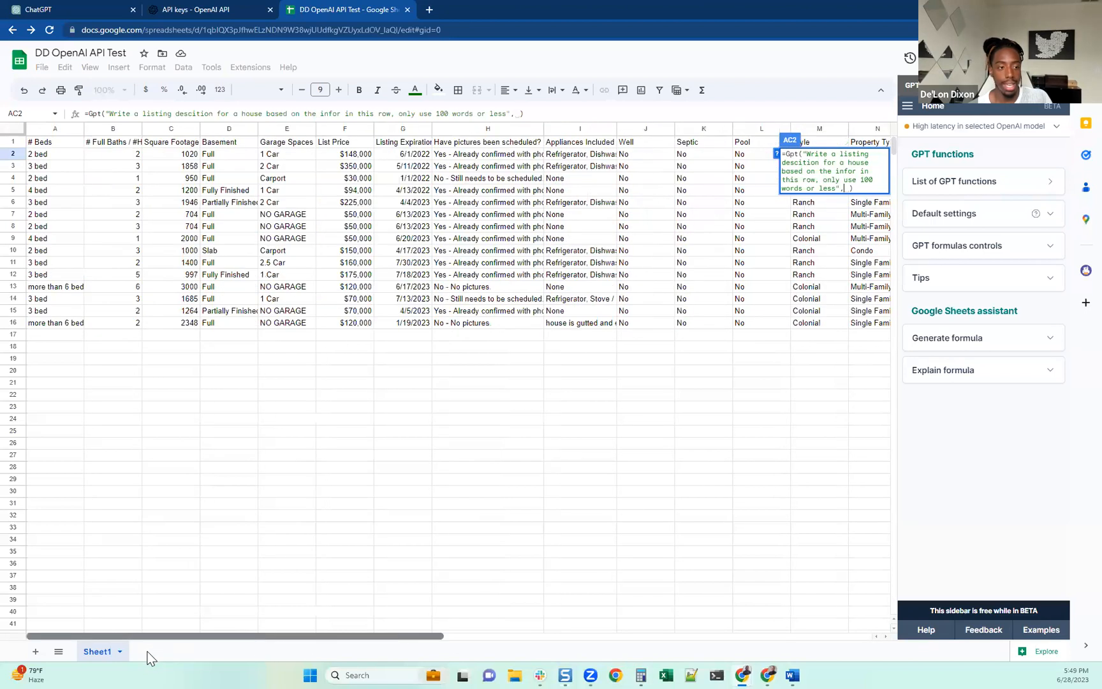
pyautogui.hscroll(3)
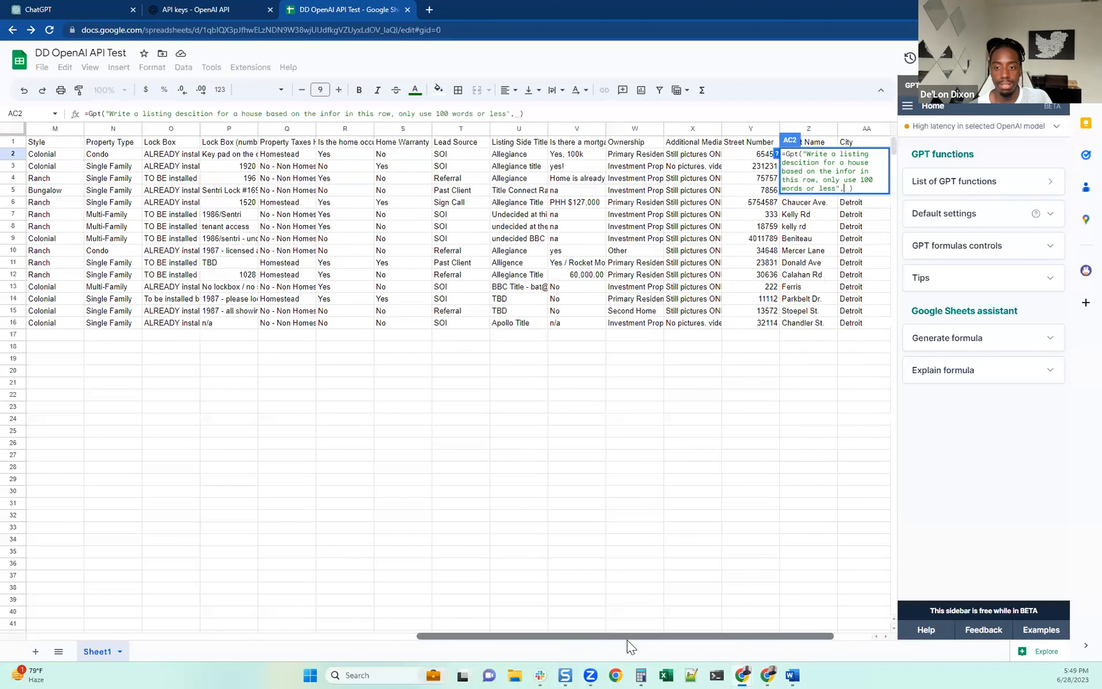
pyautogui.hscroll(3)
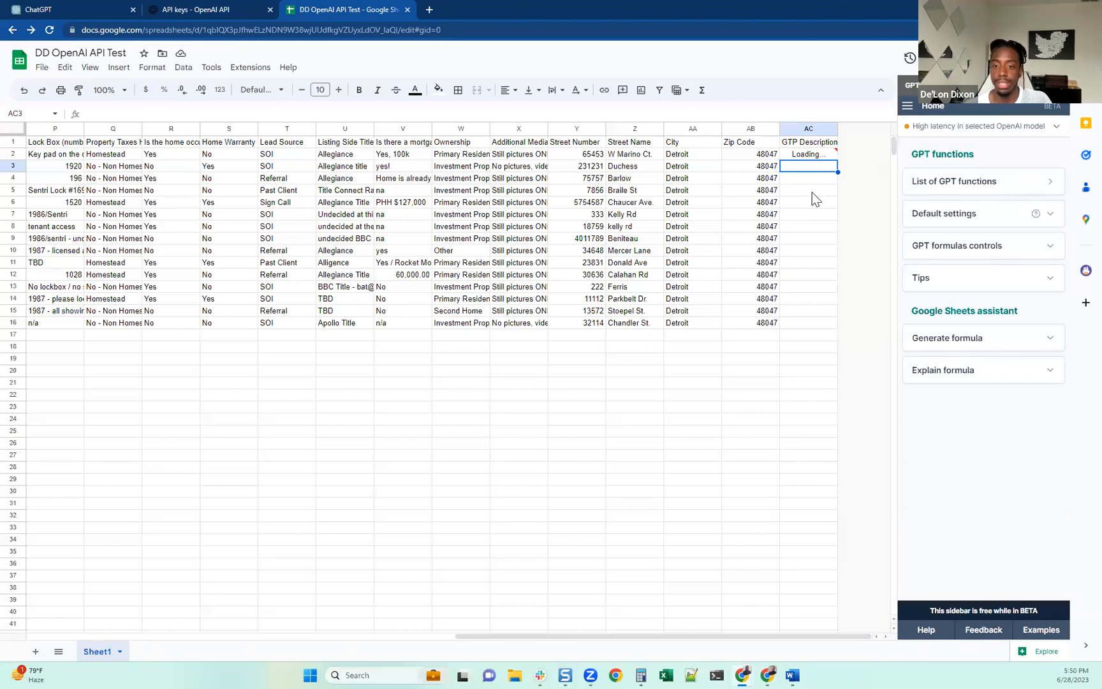
pyautogui.moveTo(809, 196)
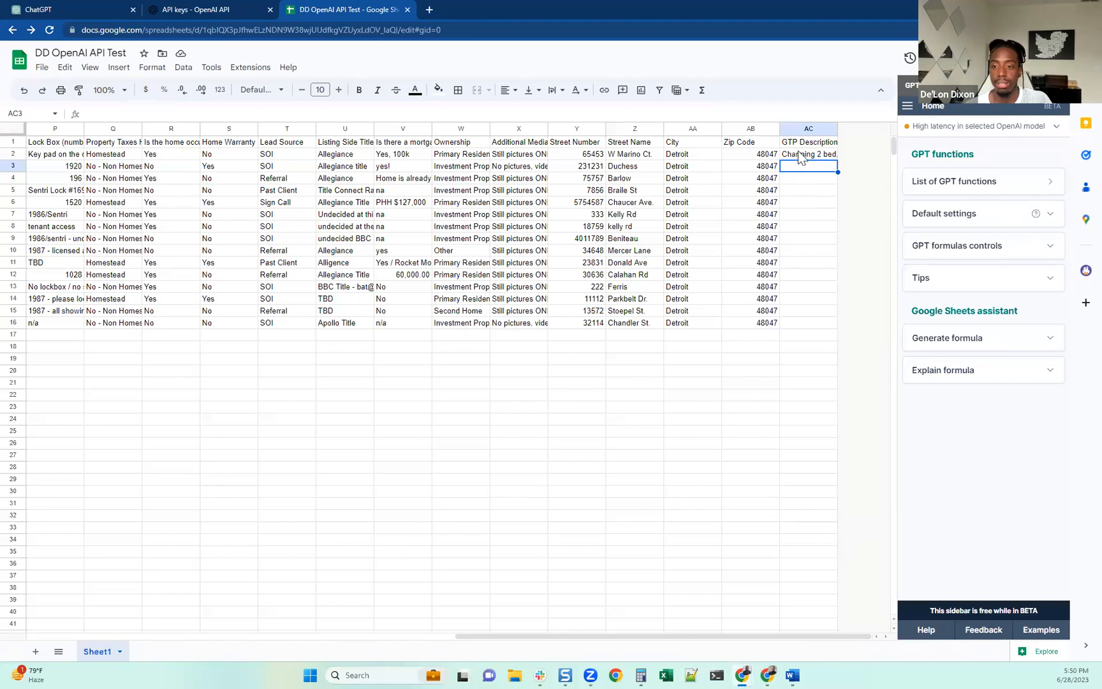
# Step: Select the generated description in AC2 to widen and wrap it
pyautogui.click(809, 155)
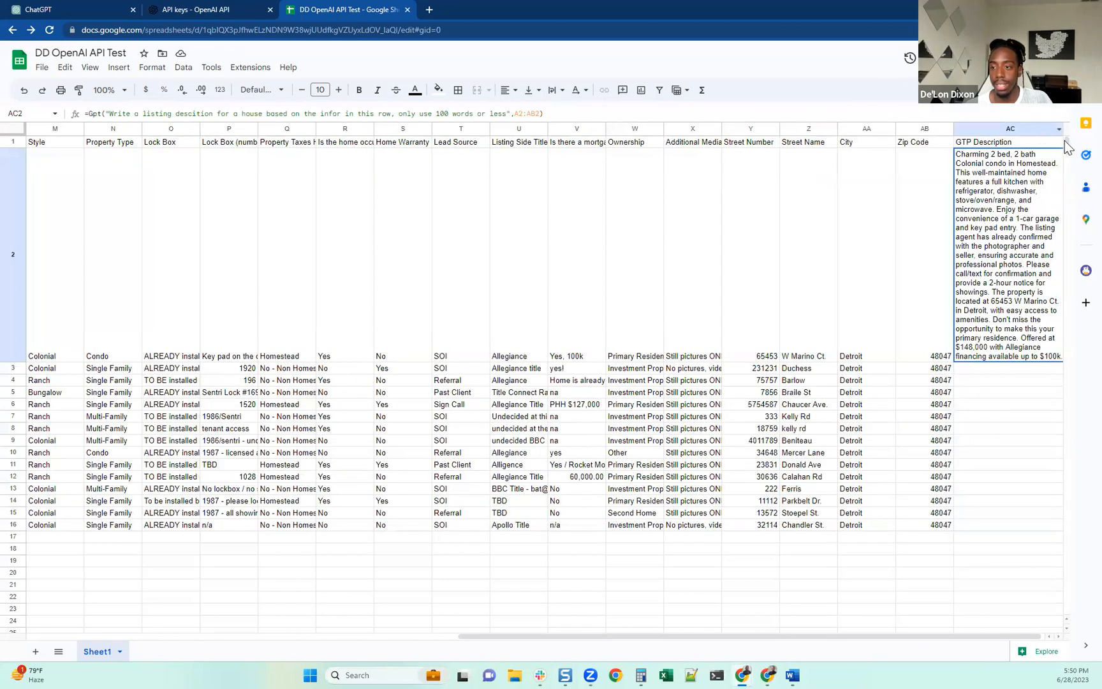
# Step: Select the GTP Description heading in AC1 before filling the formula down to AC16
pyautogui.click(1010, 142)
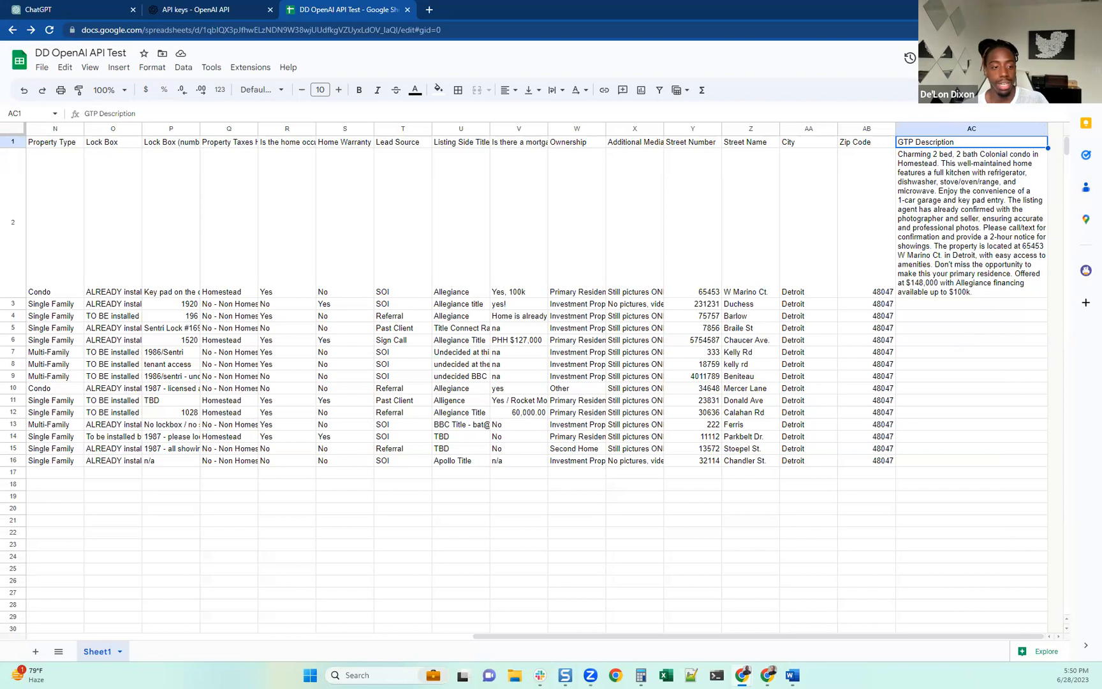
pyautogui.moveTo(913, 166)
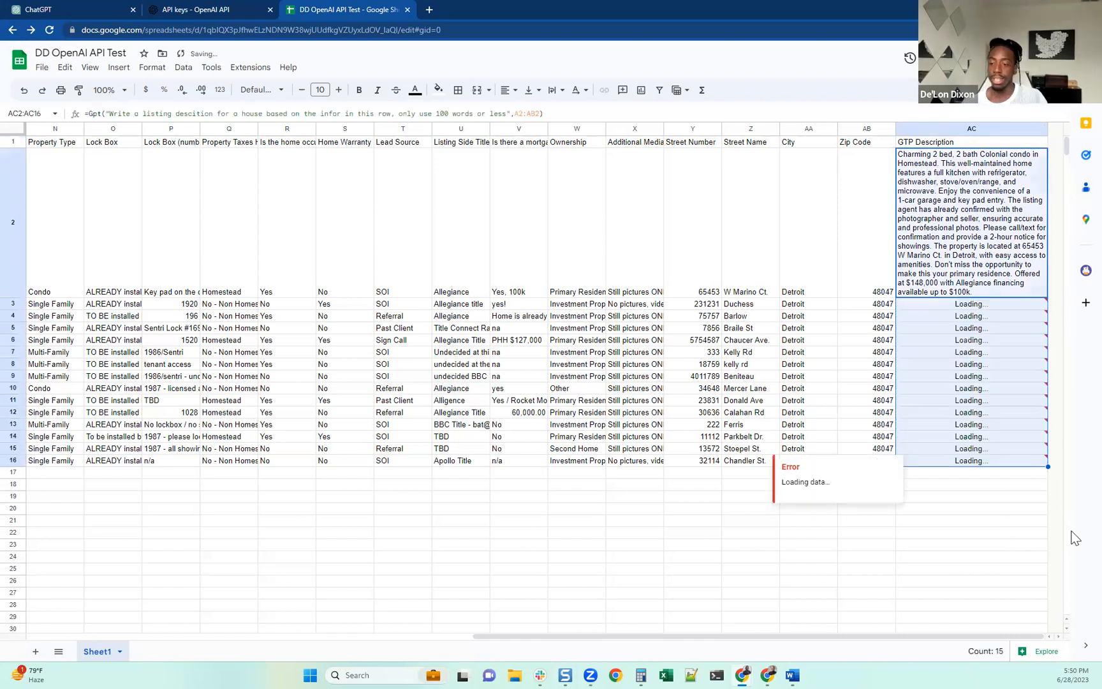
# Step: Check that the formula copied into AC3 references its own row A3:AB3
pyautogui.click(972, 303)
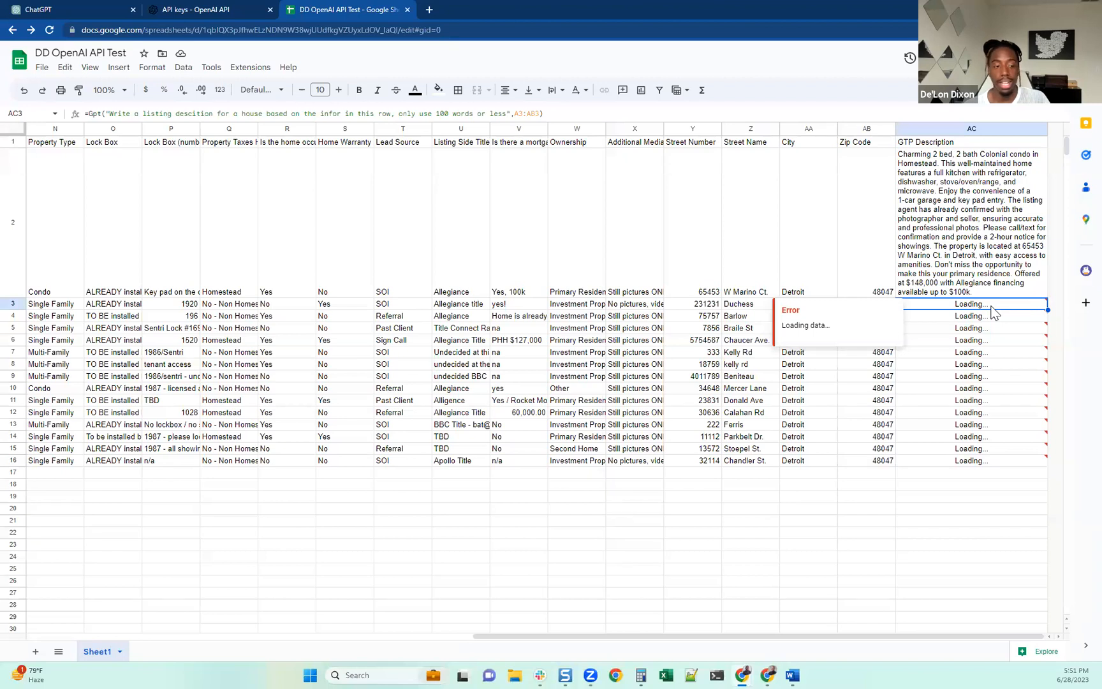
pyautogui.moveTo(946, 275)
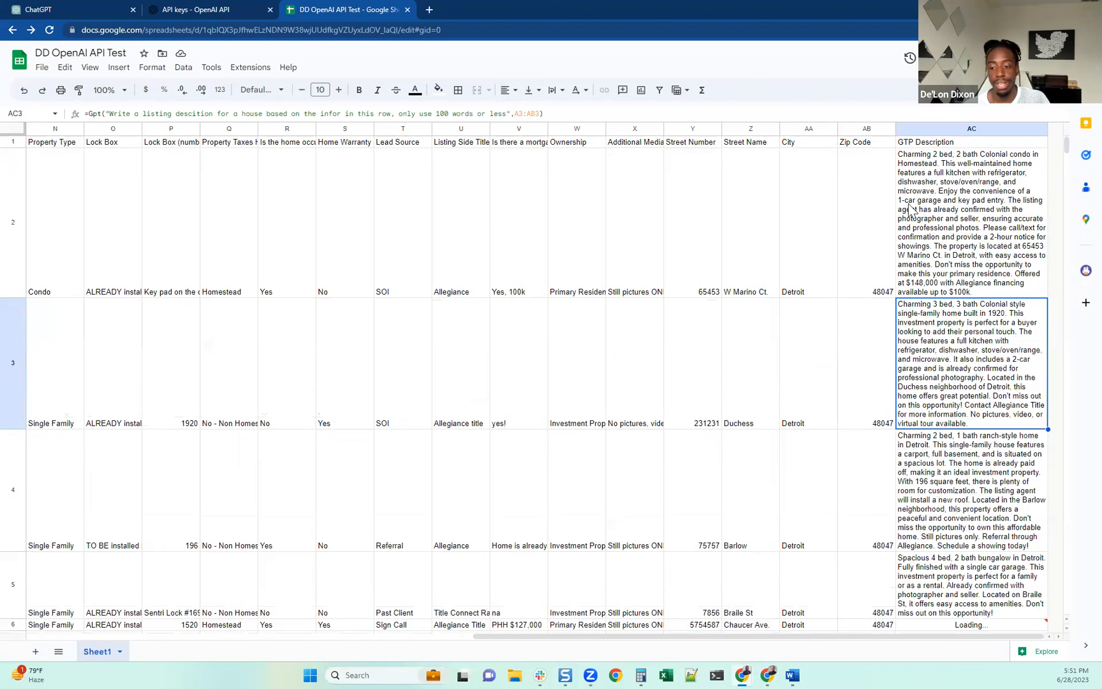
pyautogui.scroll(-3)
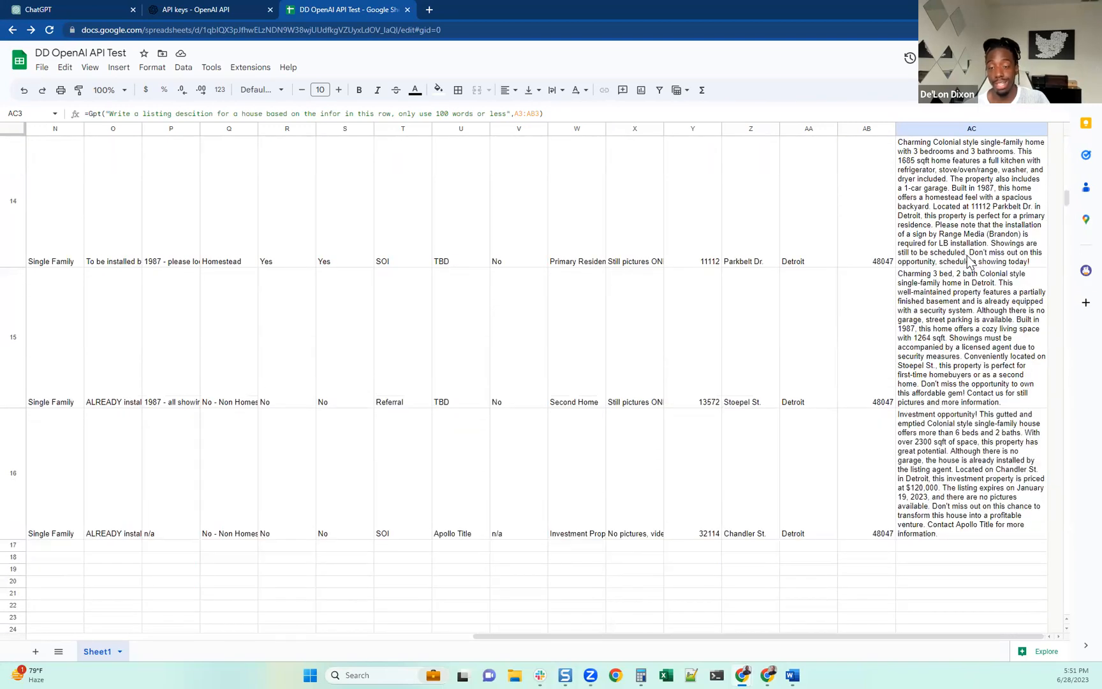
pyautogui.scroll(3)
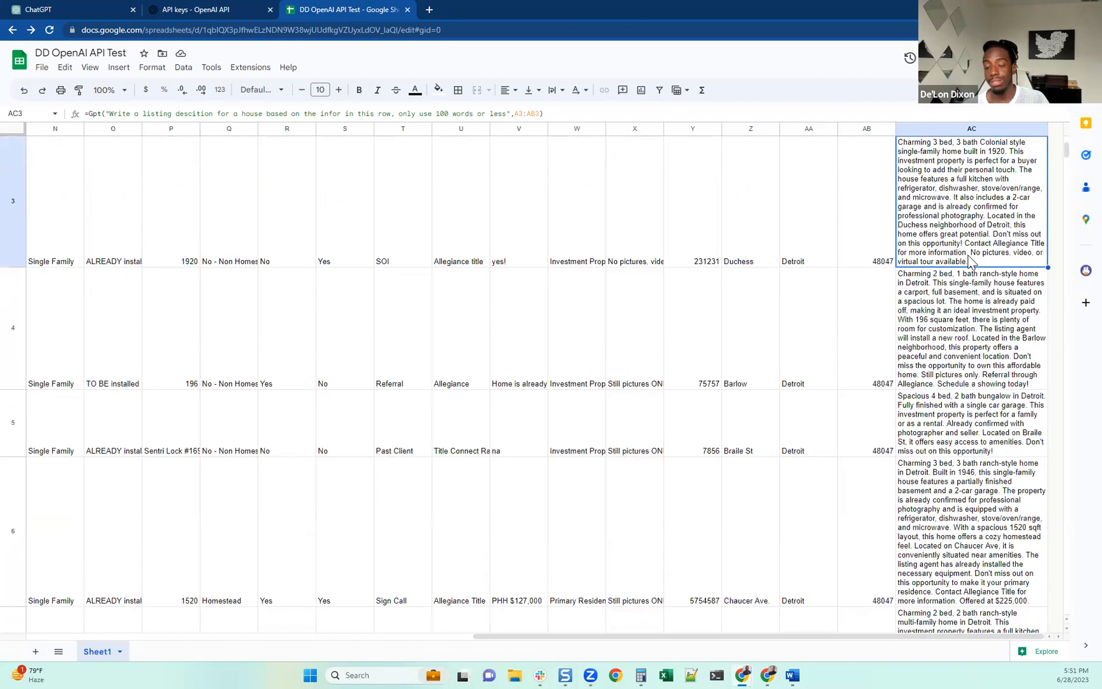
pyautogui.scroll(3)
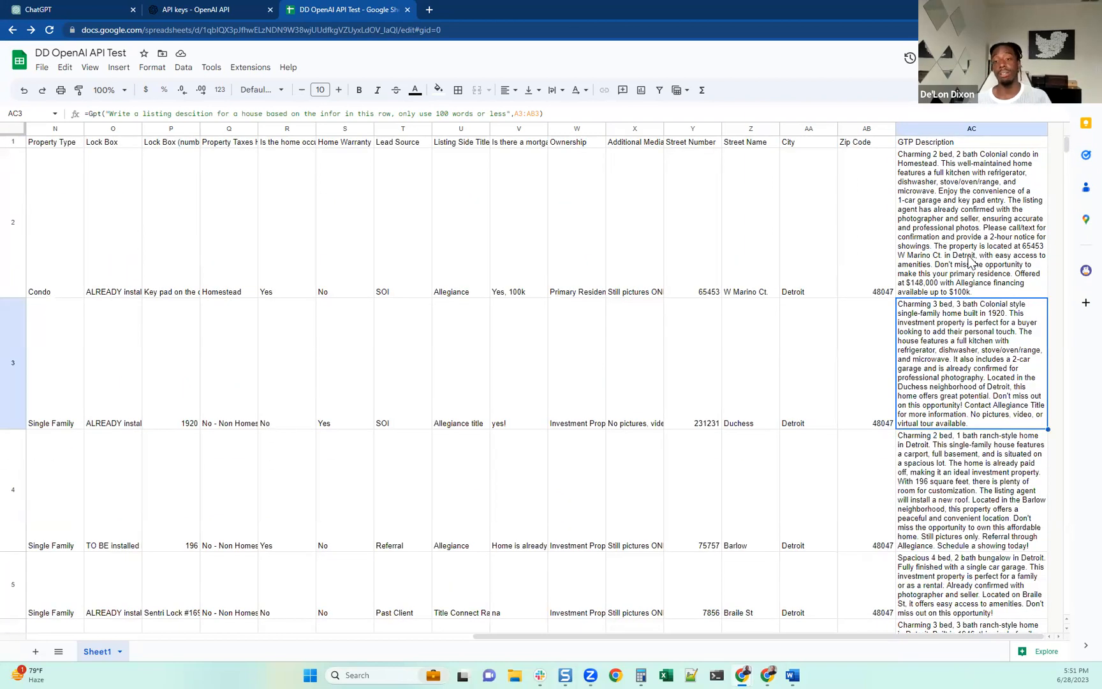
pyautogui.moveTo(946, 211)
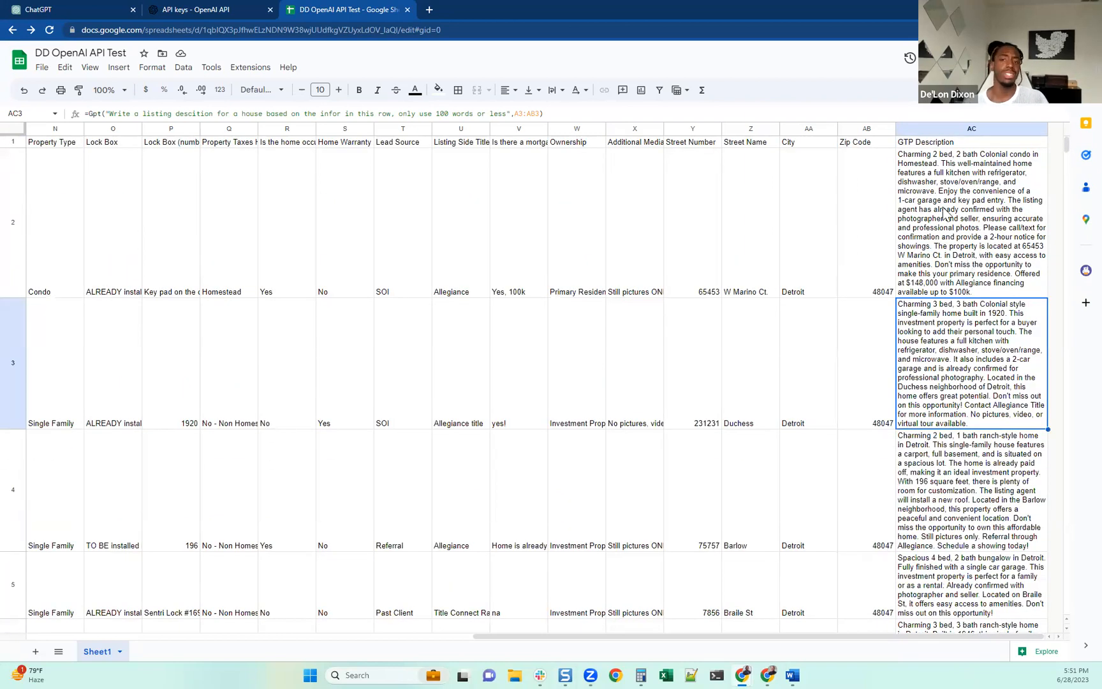